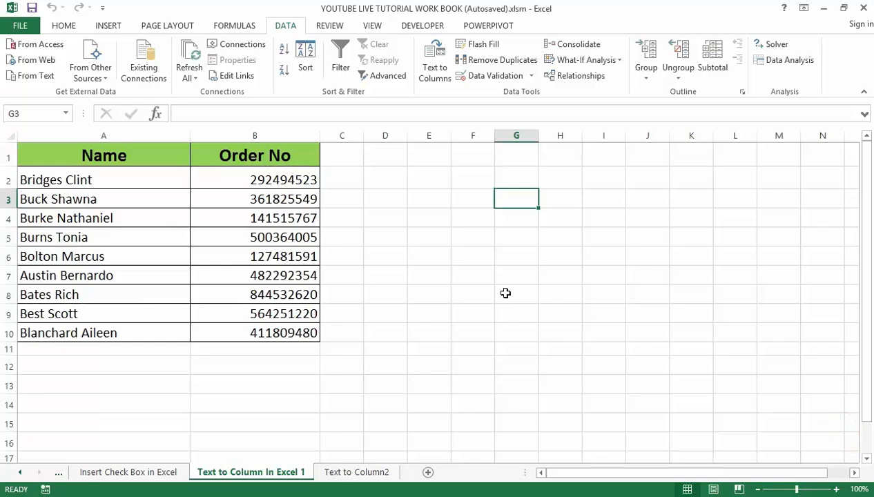
{"action": "mouse_move", "coordinate": [460, 277]}
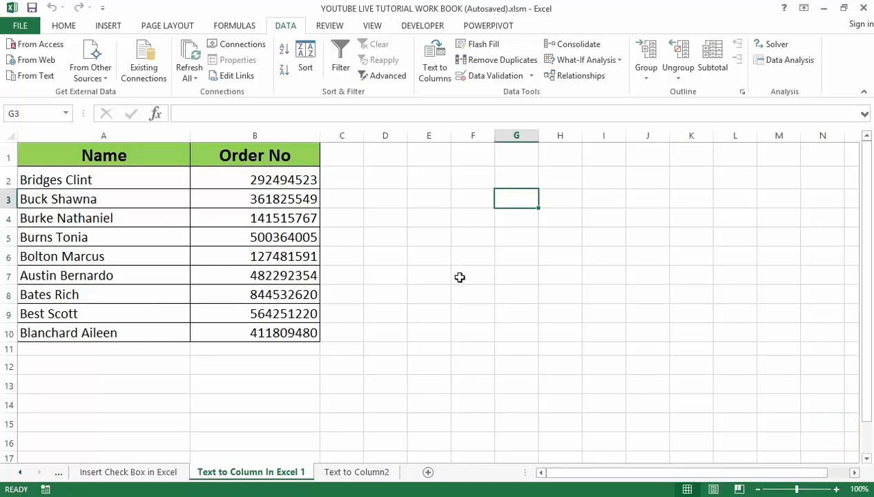
{"action": "mouse_move", "coordinate": [428, 296]}
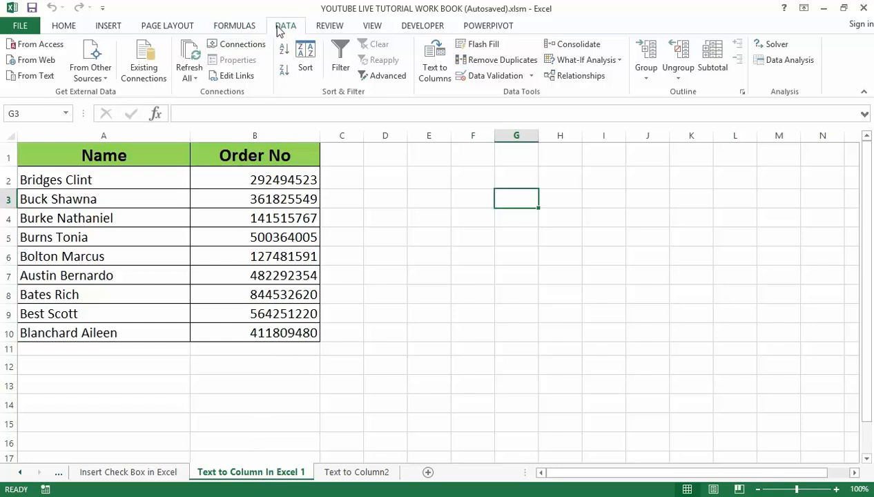
{"action": "mouse_move", "coordinate": [285, 63]}
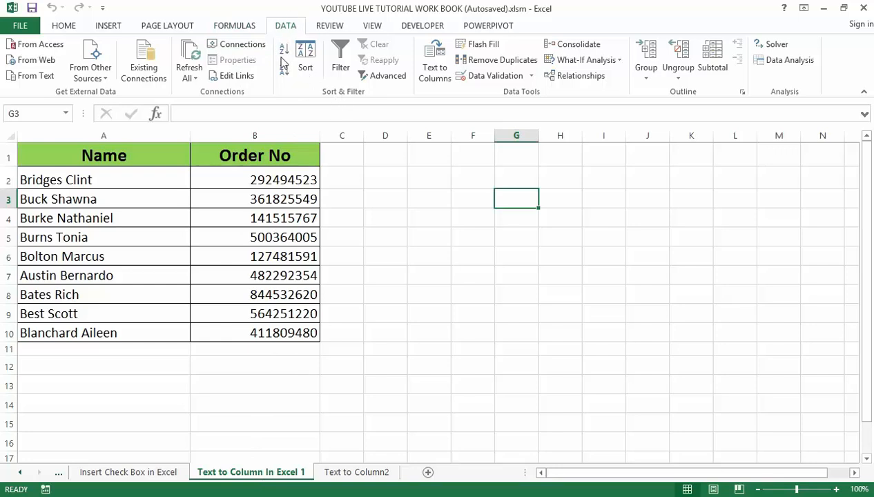
{"action": "mouse_move", "coordinate": [511, 102]}
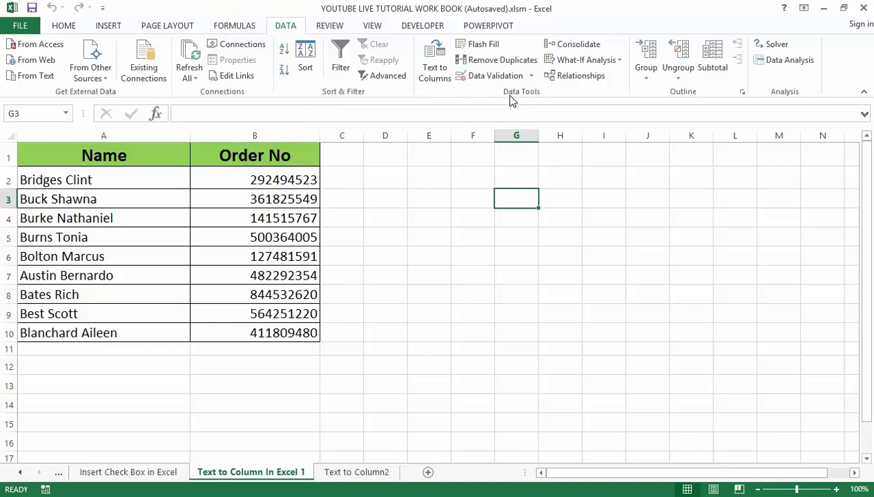
{"action": "mouse_move", "coordinate": [383, 180]}
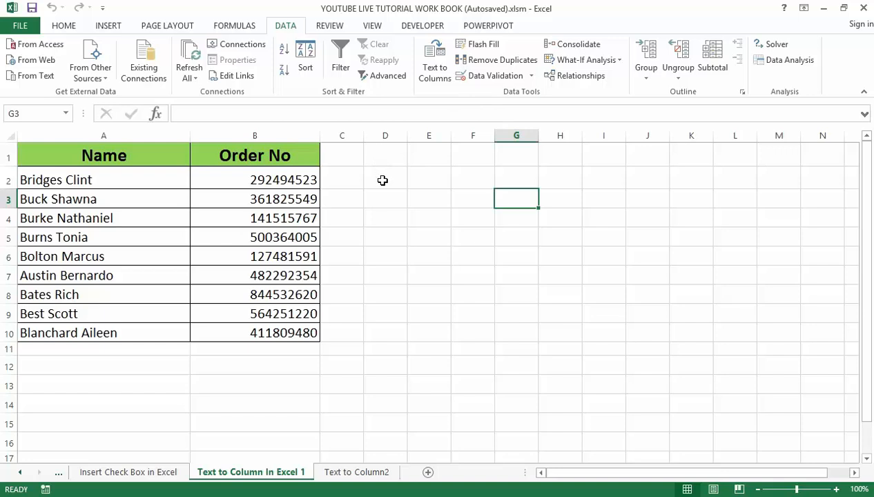
{"action": "mouse_move", "coordinate": [357, 244]}
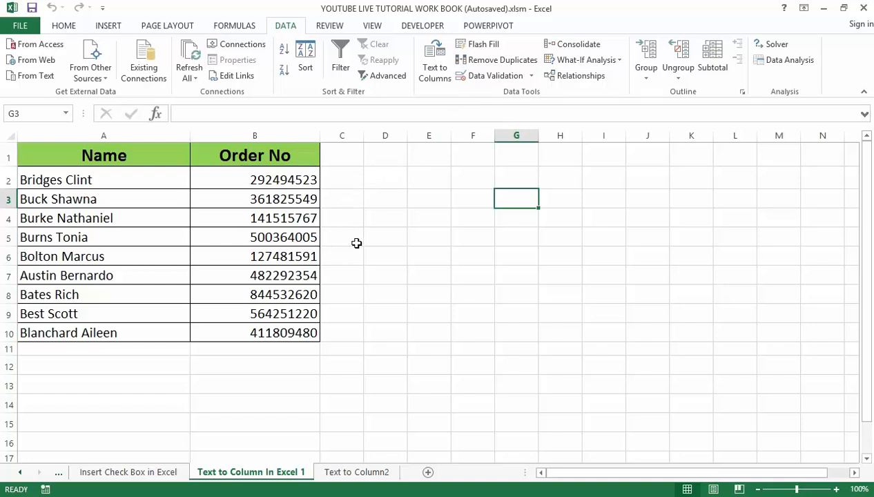
{"action": "mouse_move", "coordinate": [327, 257]}
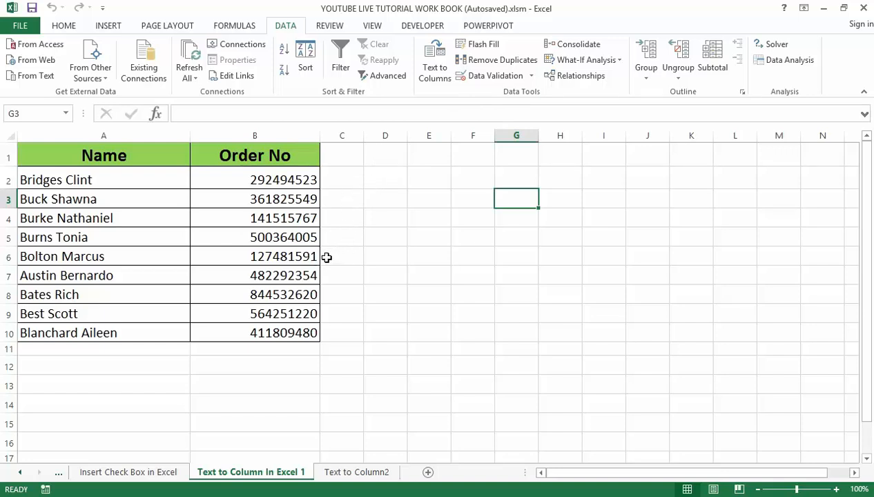
{"action": "mouse_move", "coordinate": [324, 261]}
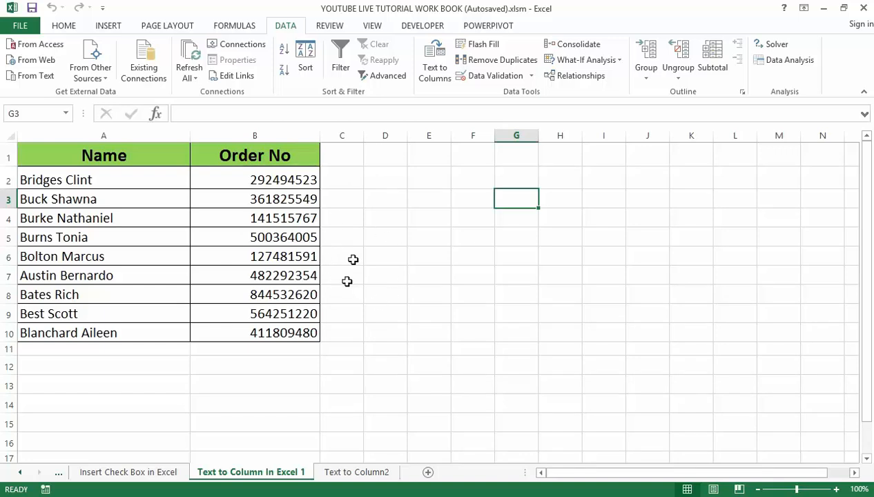
{"action": "mouse_move", "coordinate": [232, 238]}
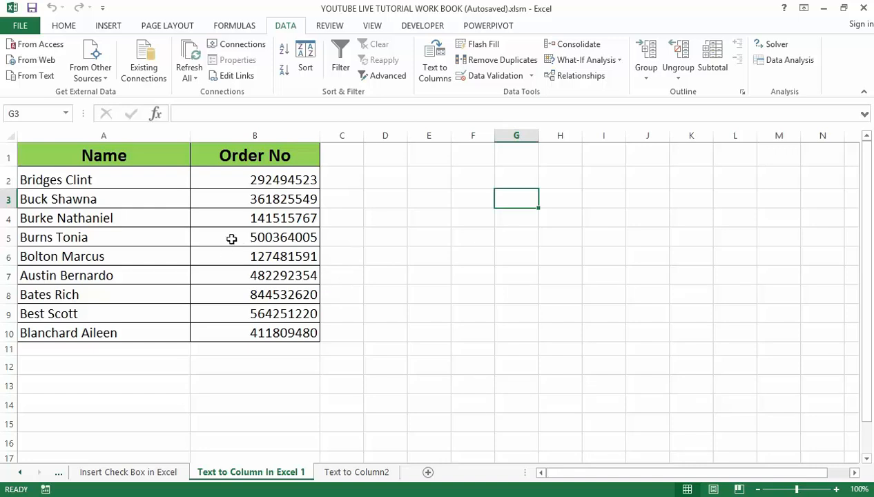
{"action": "mouse_move", "coordinate": [191, 242]}
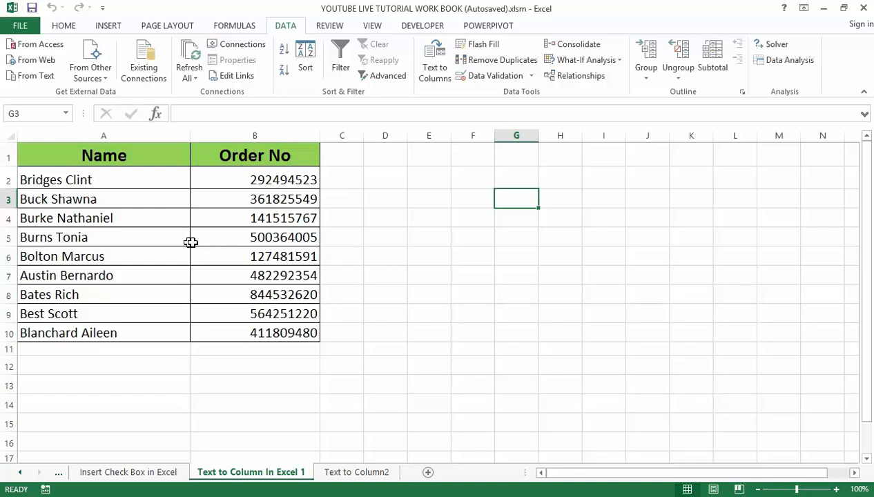
{"action": "mouse_move", "coordinate": [200, 232]}
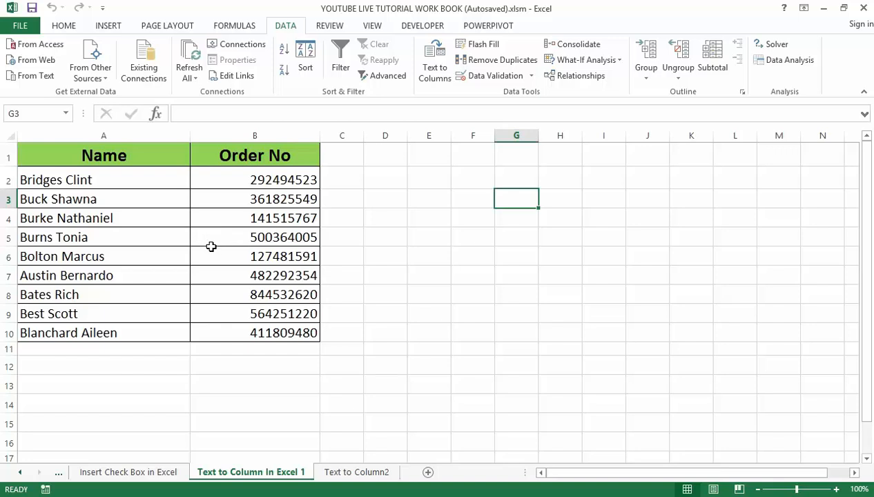
{"action": "mouse_move", "coordinate": [221, 256]}
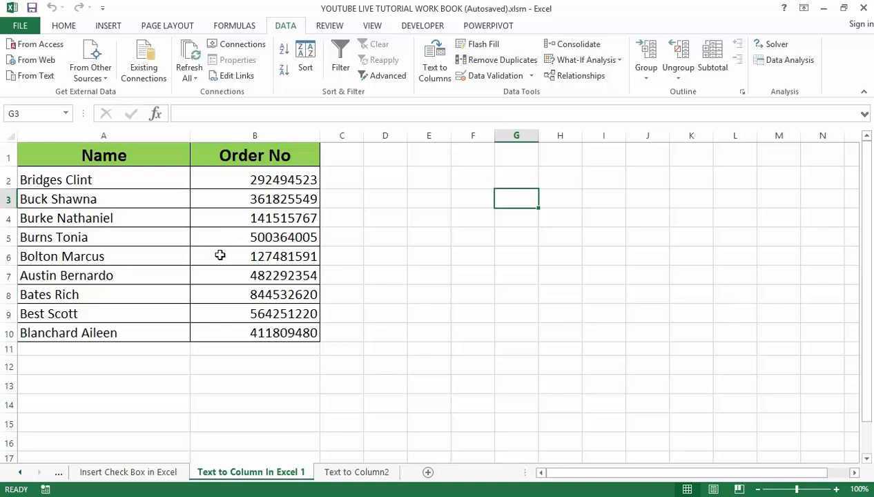
{"action": "mouse_move", "coordinate": [222, 256]}
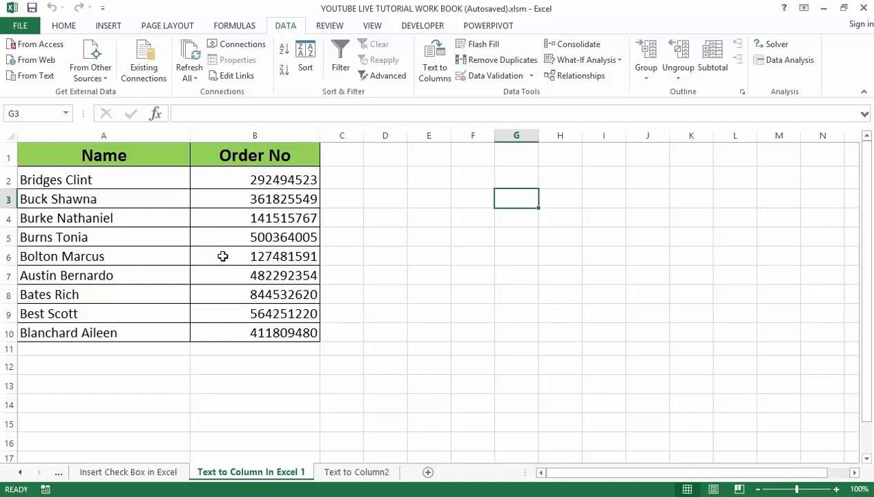
{"action": "mouse_move", "coordinate": [276, 268]}
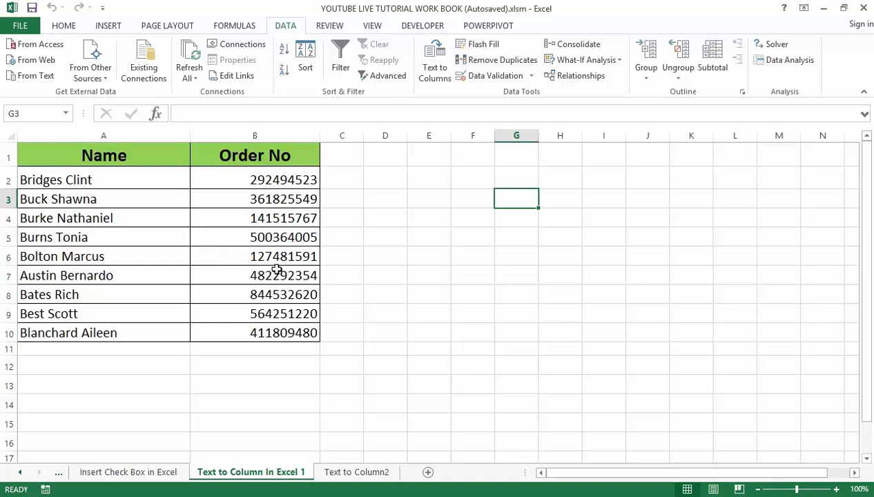
{"action": "mouse_move", "coordinate": [246, 267]}
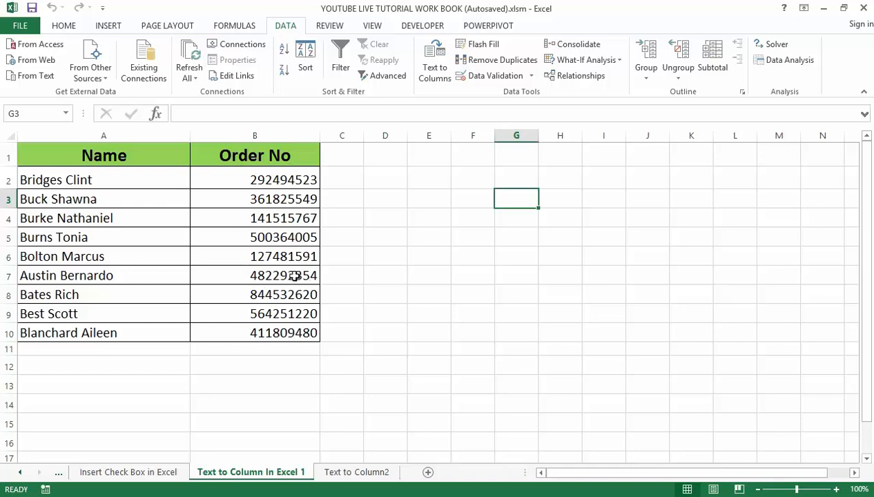
{"action": "mouse_move", "coordinate": [243, 260]}
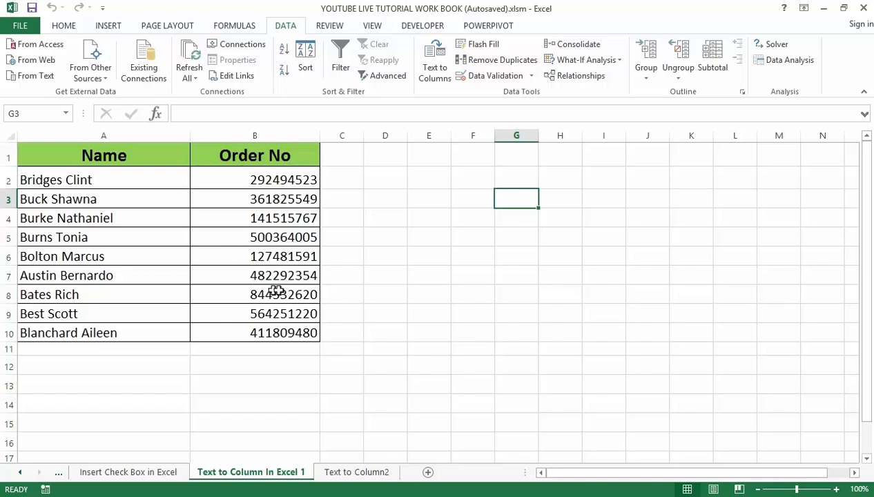
{"action": "mouse_move", "coordinate": [272, 219]}
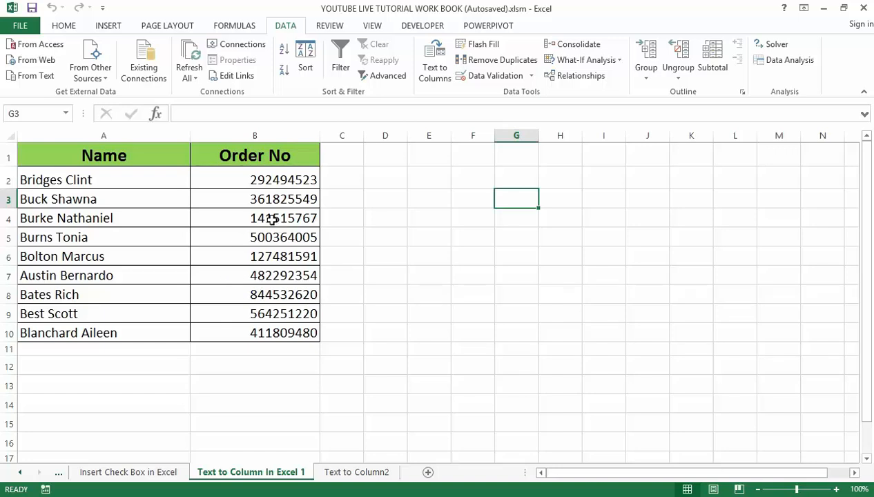
{"action": "mouse_move", "coordinate": [248, 216]}
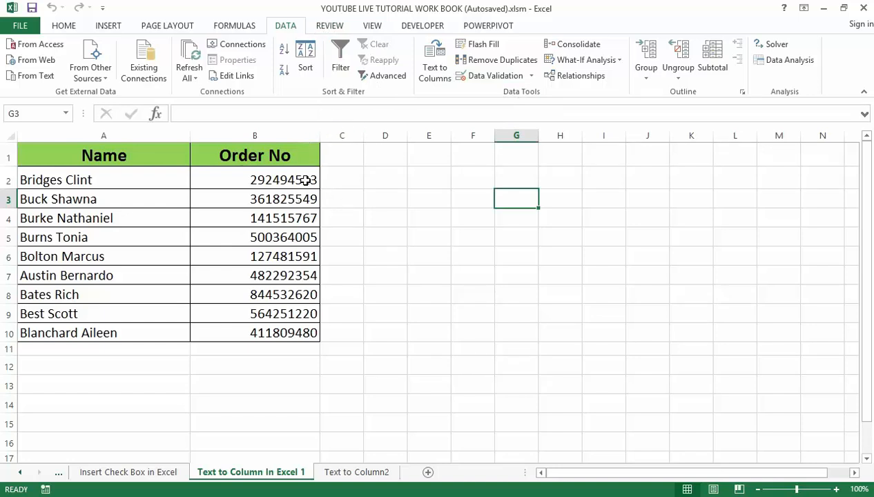
{"action": "mouse_move", "coordinate": [304, 176]}
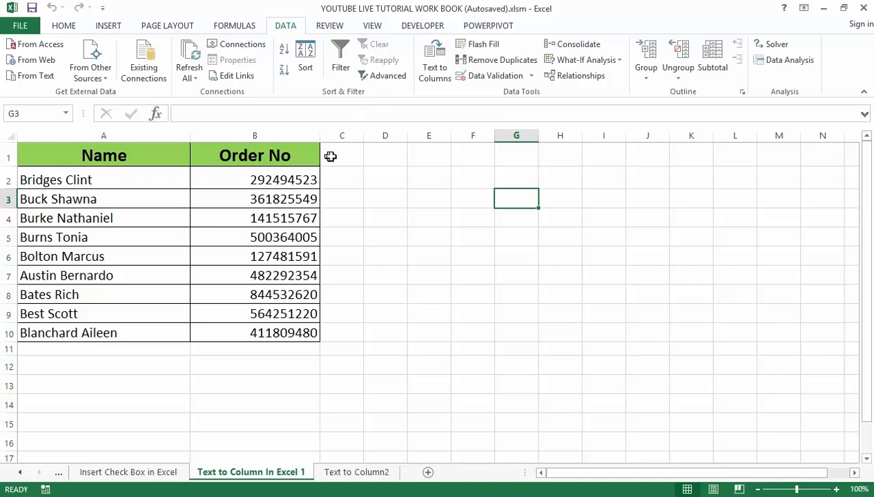
{"action": "mouse_move", "coordinate": [291, 179]}
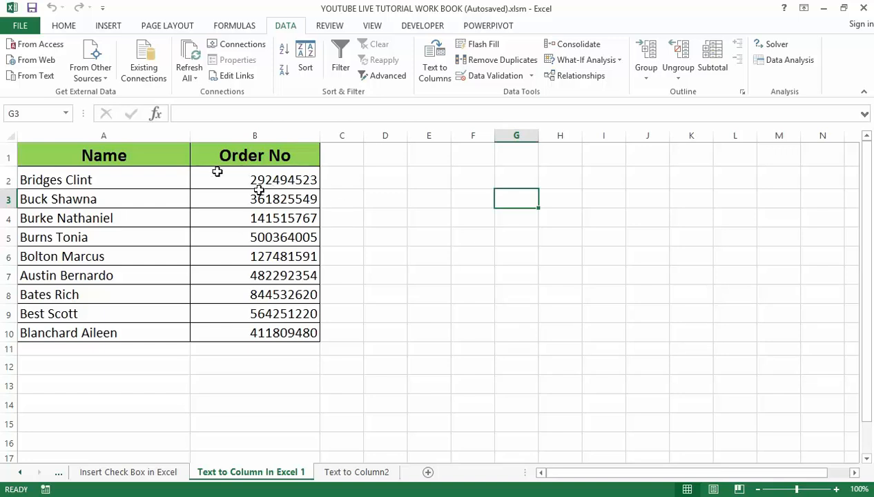
{"action": "mouse_move", "coordinate": [269, 199]}
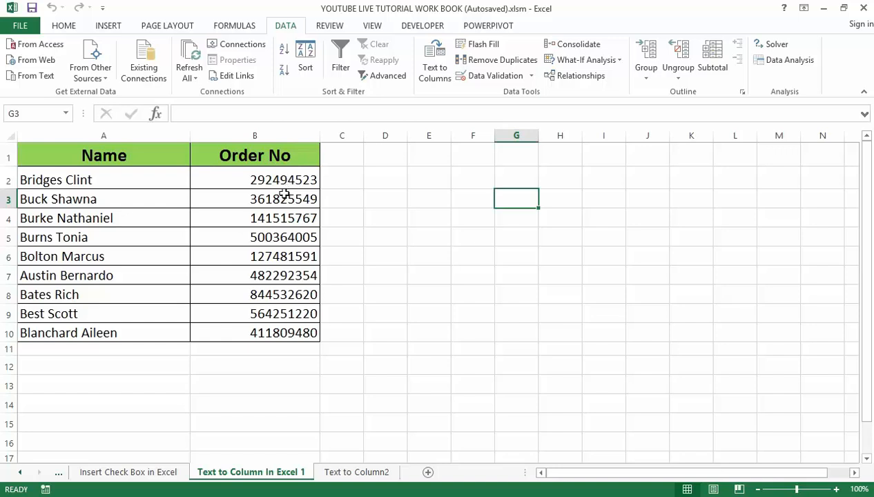
{"action": "mouse_move", "coordinate": [283, 199]}
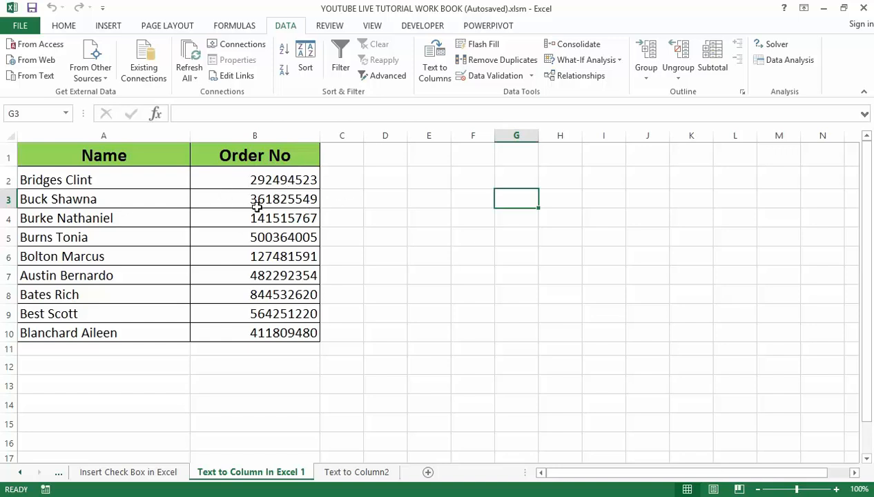
{"action": "mouse_move", "coordinate": [259, 216]}
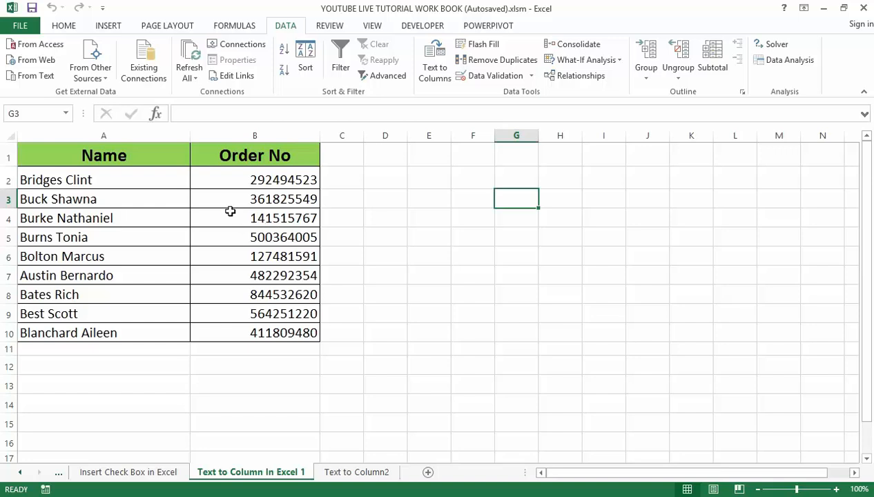
{"action": "mouse_move", "coordinate": [236, 209]}
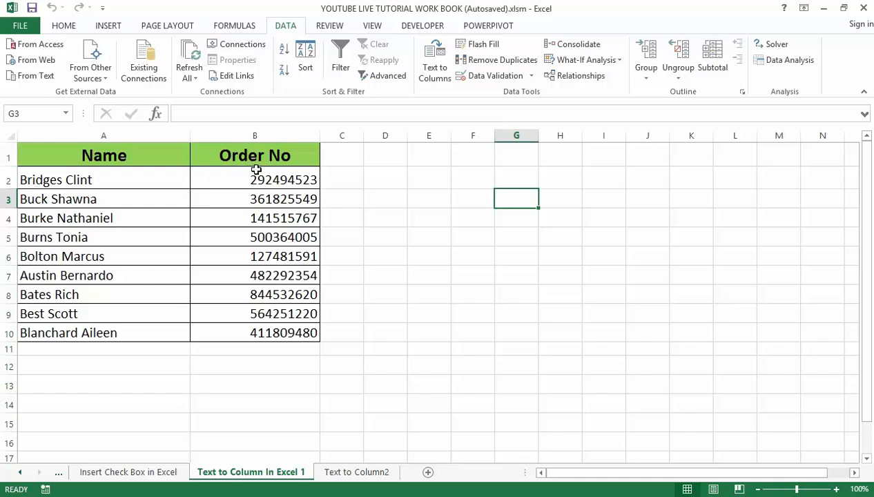
{"action": "mouse_move", "coordinate": [119, 180]}
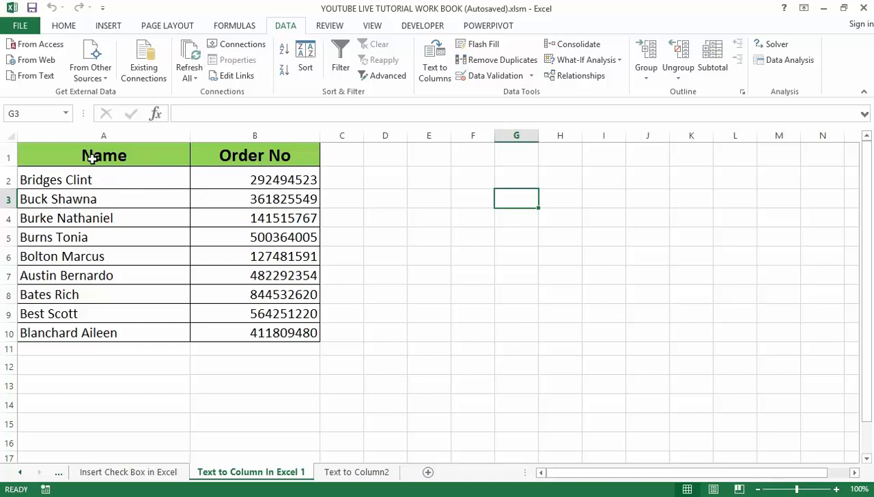
{"action": "mouse_move", "coordinate": [171, 168]}
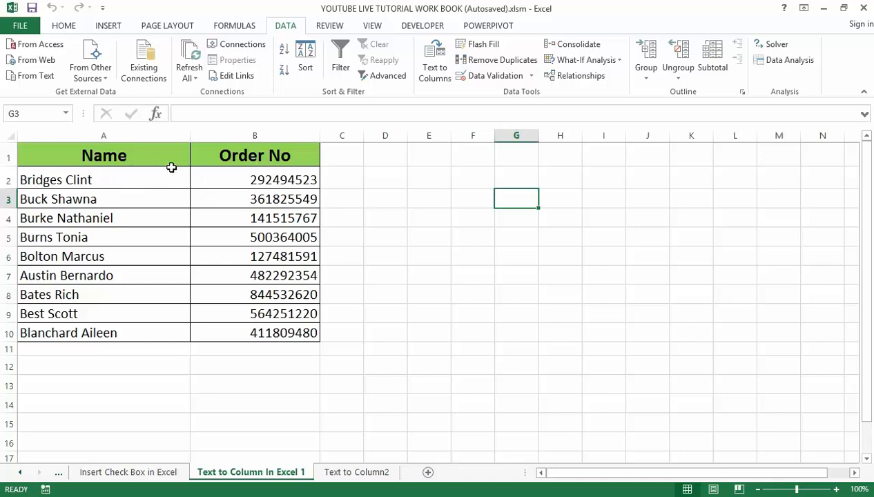
{"action": "mouse_move", "coordinate": [182, 183]}
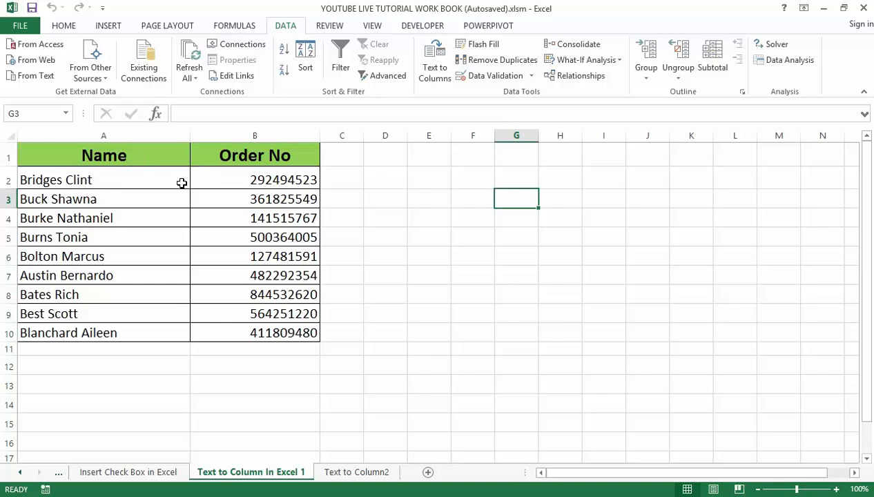
{"action": "mouse_move", "coordinate": [188, 198]}
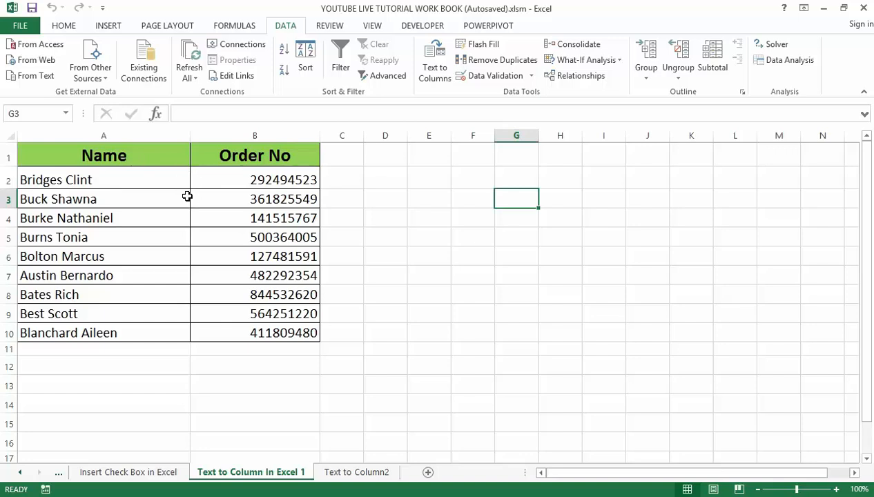
{"action": "mouse_move", "coordinate": [169, 194]}
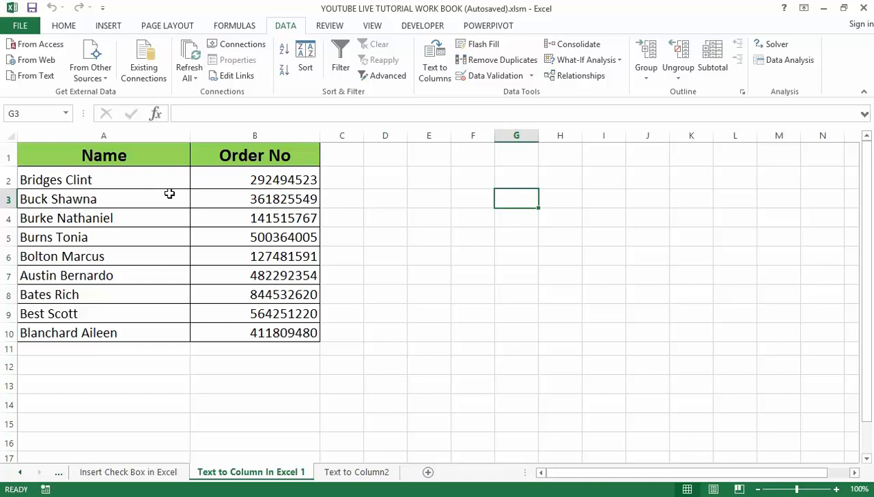
{"action": "mouse_move", "coordinate": [188, 199]}
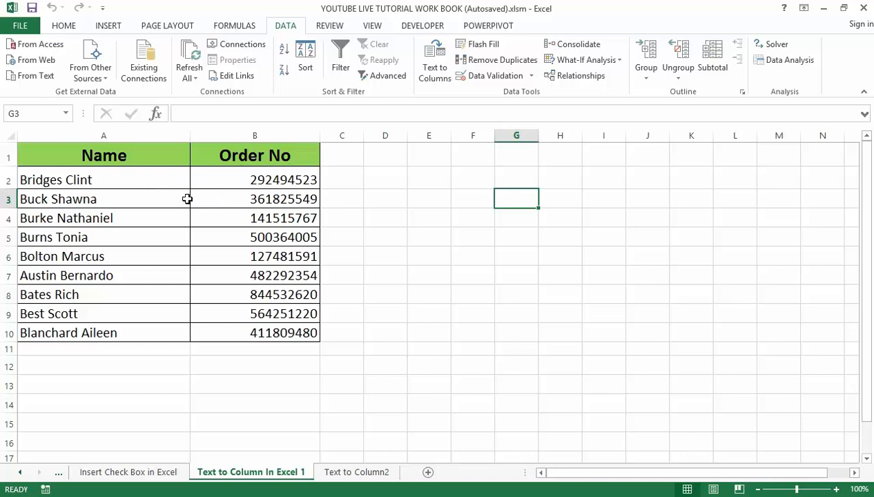
{"action": "mouse_move", "coordinate": [151, 181]}
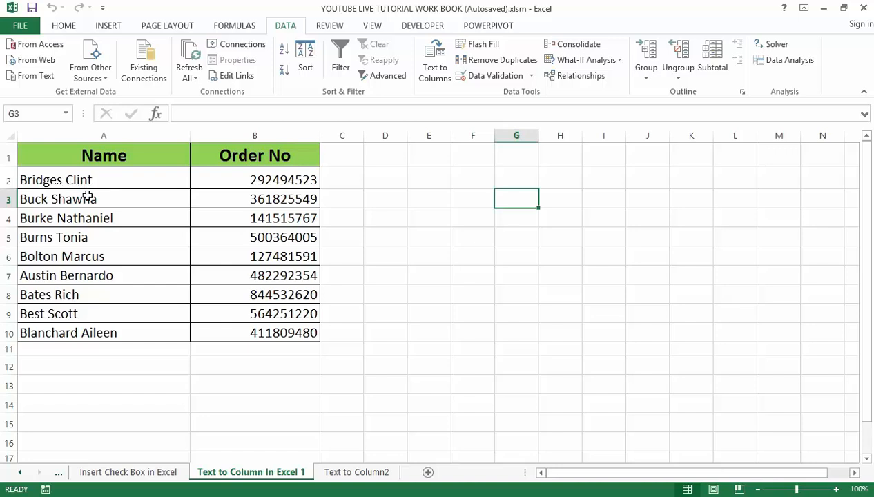
{"action": "mouse_move", "coordinate": [106, 189]}
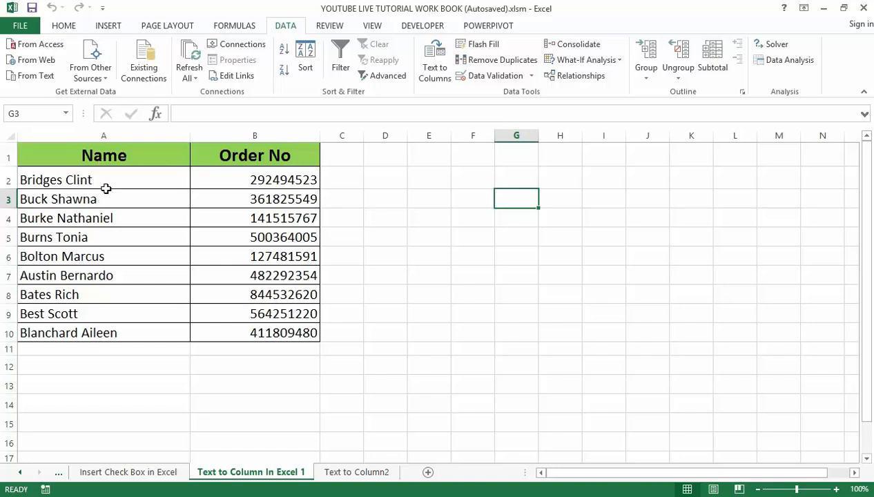
{"action": "mouse_move", "coordinate": [109, 176]}
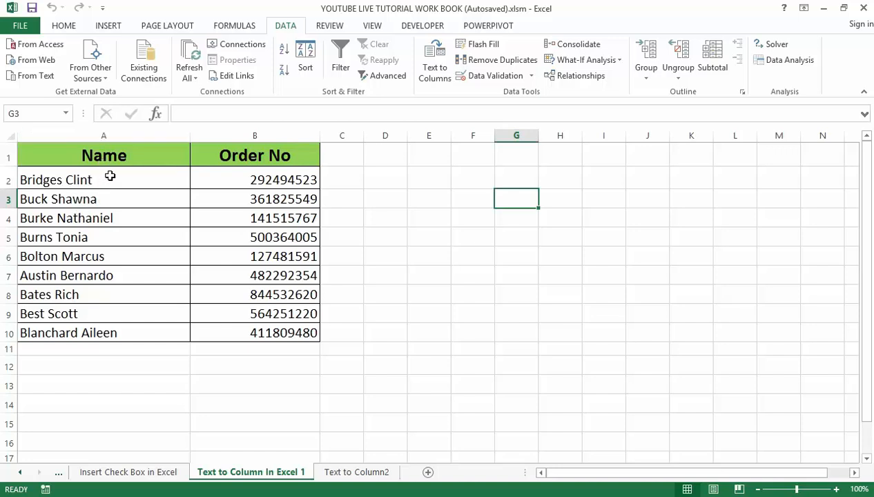
{"action": "mouse_move", "coordinate": [189, 168]}
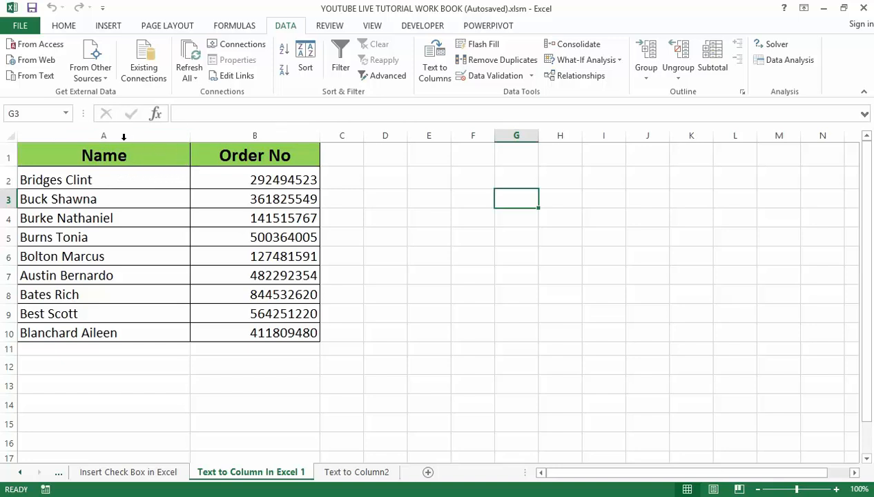
- Insert a blank column at column B, shifting Order No over to column C
{"action": "left_click", "coordinate": [255, 136]}
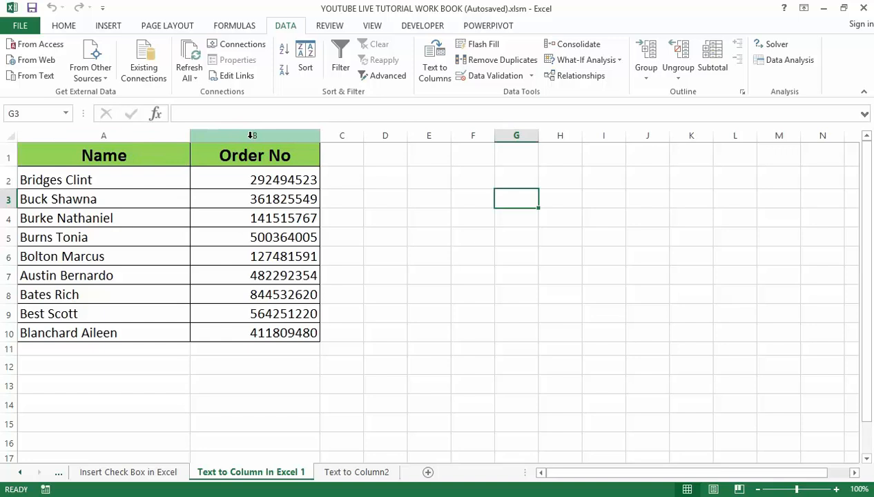
{"action": "left_click", "coordinate": [254, 135]}
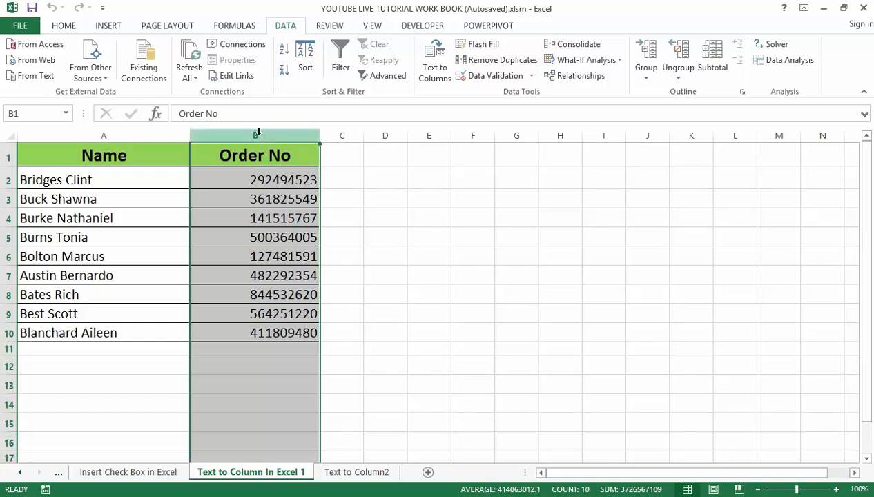
{"action": "right_click", "coordinate": [255, 135]}
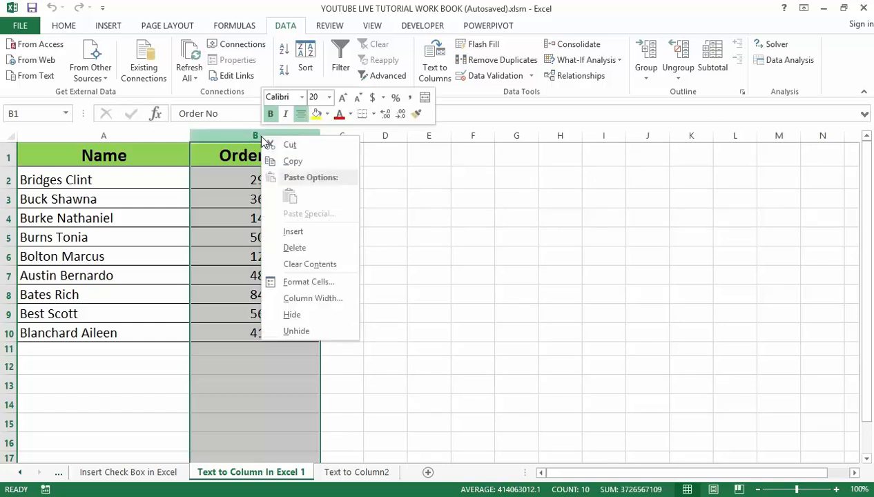
{"action": "left_click", "coordinate": [289, 228]}
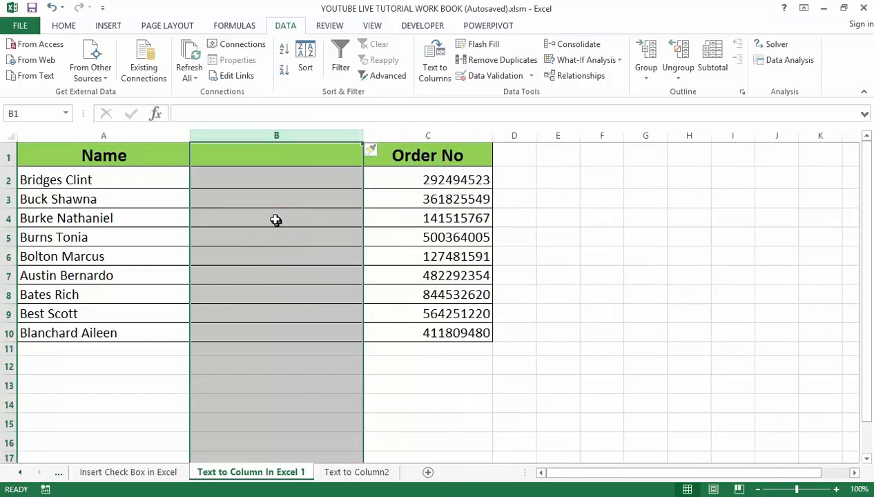
{"action": "mouse_move", "coordinate": [307, 256]}
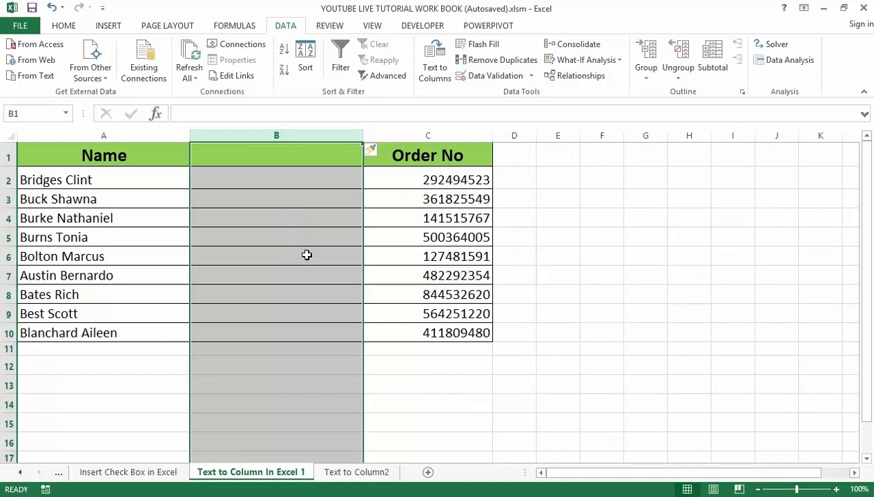
{"action": "mouse_move", "coordinate": [297, 265]}
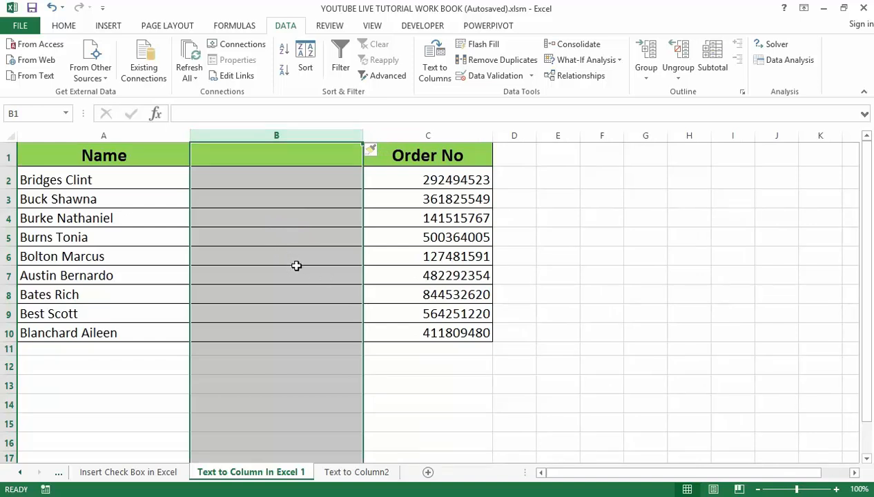
{"action": "mouse_move", "coordinate": [312, 279]}
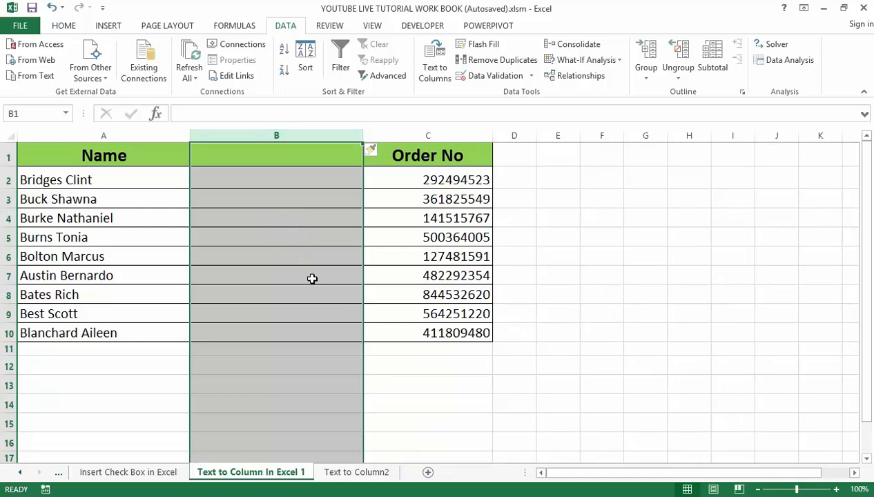
{"action": "mouse_move", "coordinate": [363, 273]}
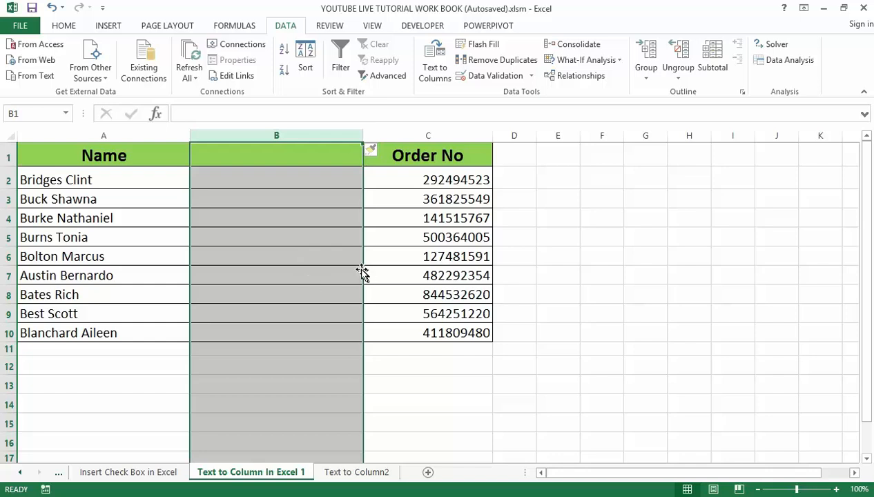
{"action": "mouse_move", "coordinate": [393, 304]}
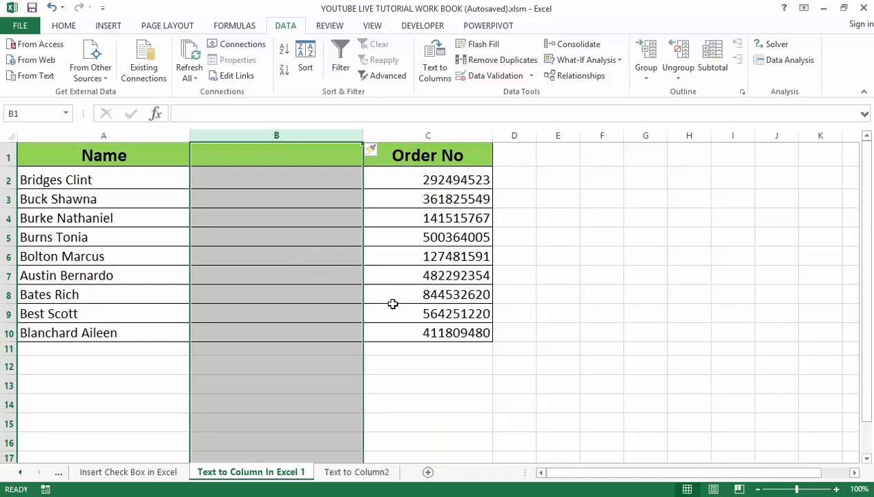
{"action": "mouse_move", "coordinate": [245, 268]}
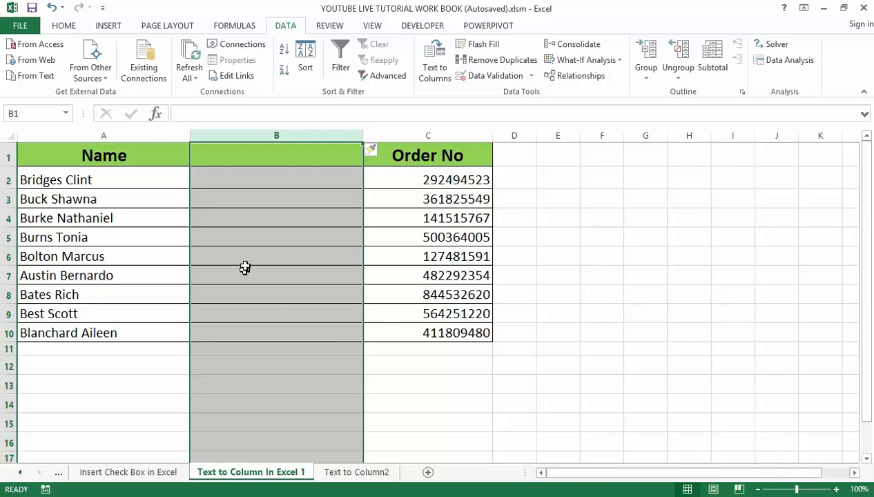
{"action": "mouse_move", "coordinate": [442, 207]}
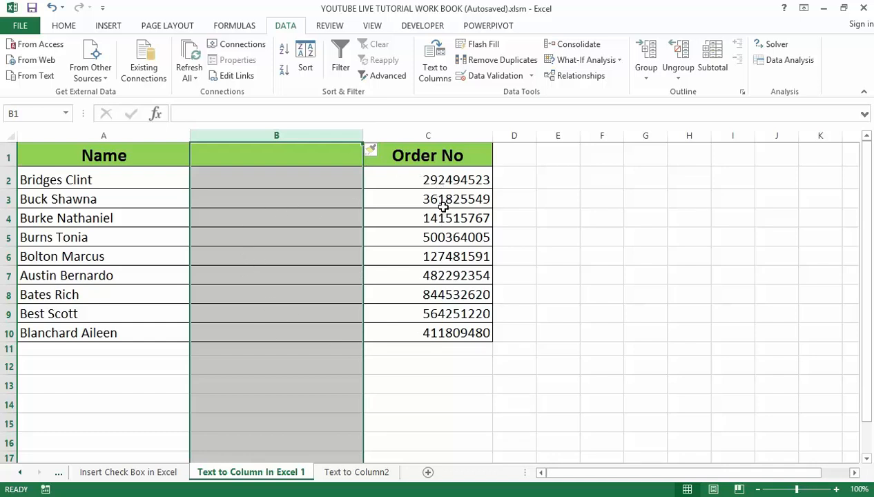
{"action": "mouse_move", "coordinate": [288, 197]}
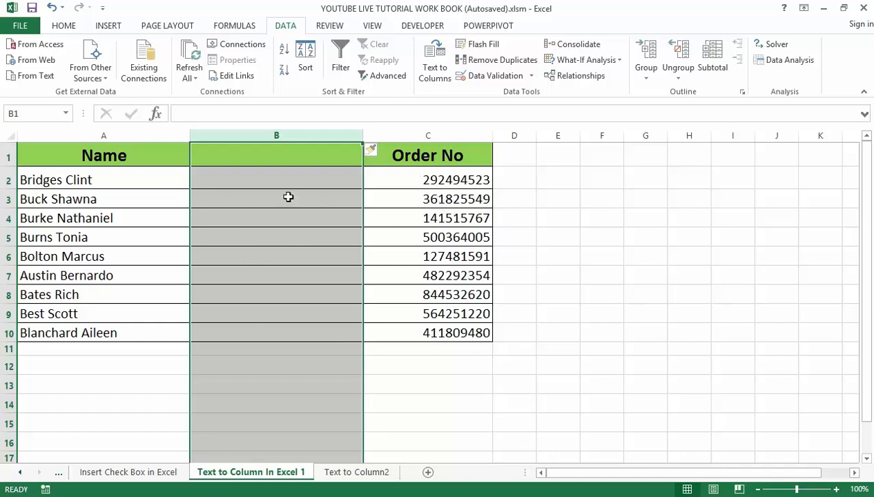
{"action": "mouse_move", "coordinate": [365, 235]}
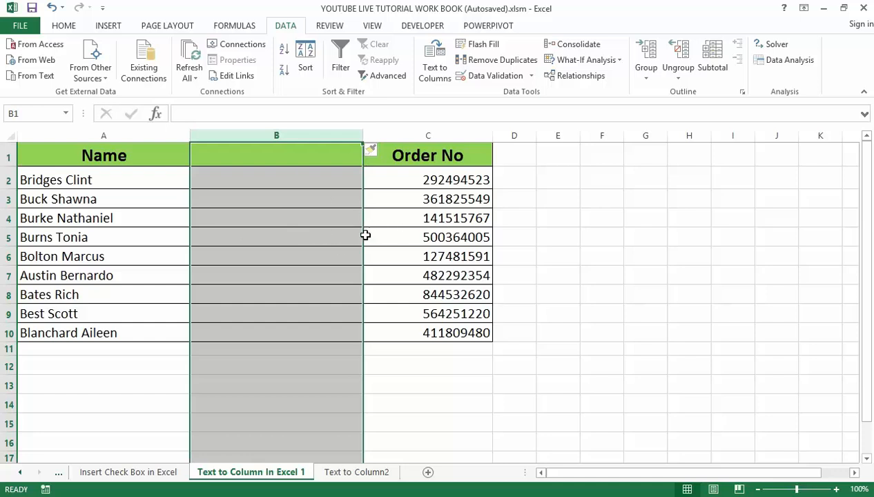
{"action": "mouse_move", "coordinate": [293, 237]}
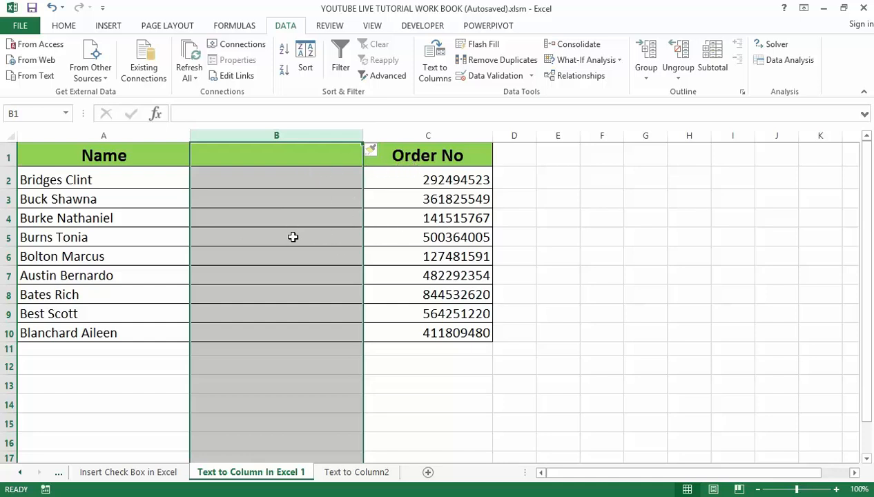
{"action": "mouse_move", "coordinate": [292, 247]}
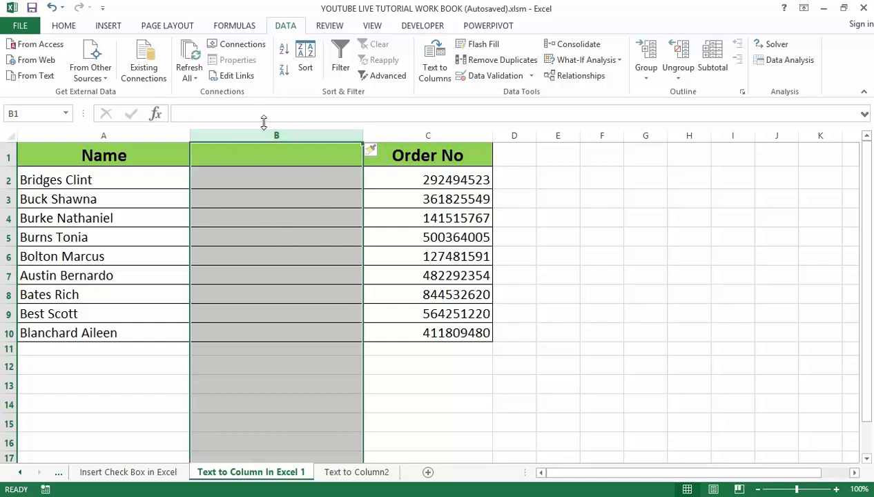
{"action": "mouse_move", "coordinate": [269, 163]}
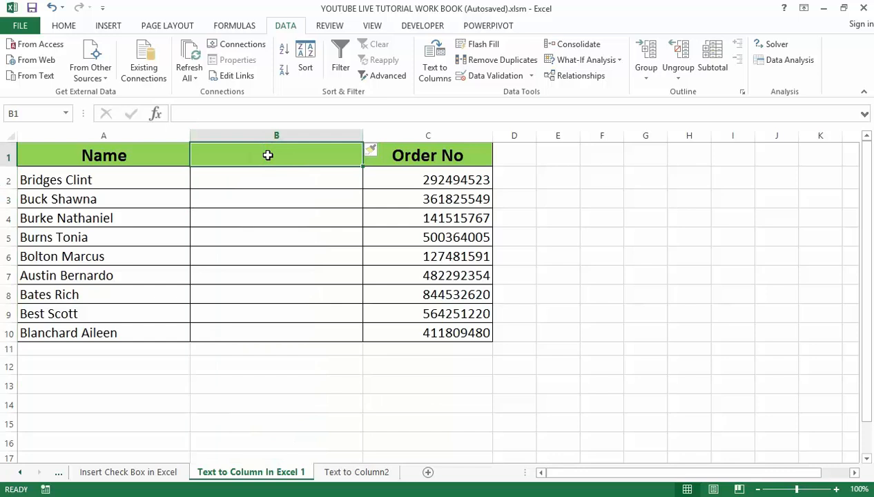
- Enter the heading 'Last Name' in B1 of the new column
{"action": "type", "text": "Las"}
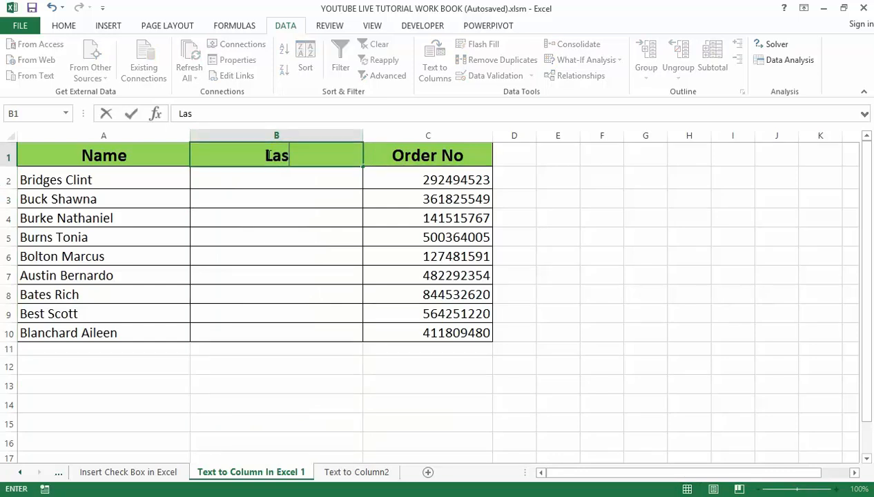
{"action": "type", "text": "Last Name"}
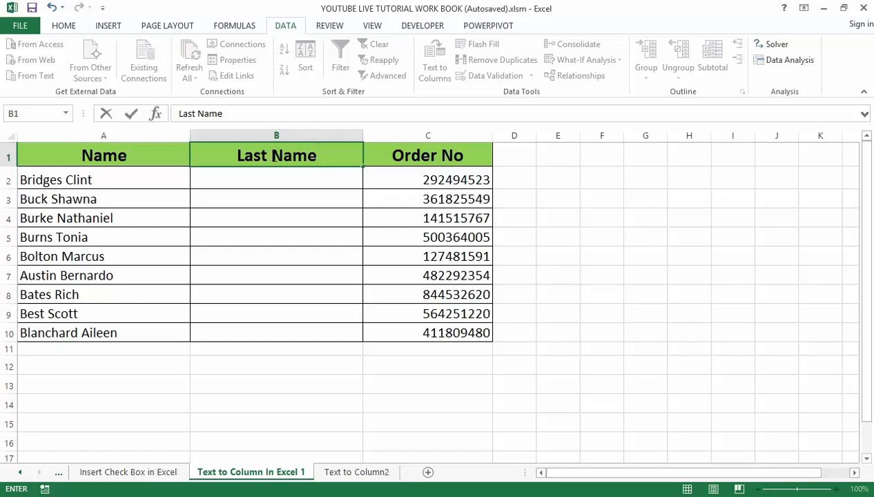
{"action": "mouse_move", "coordinate": [356, 173]}
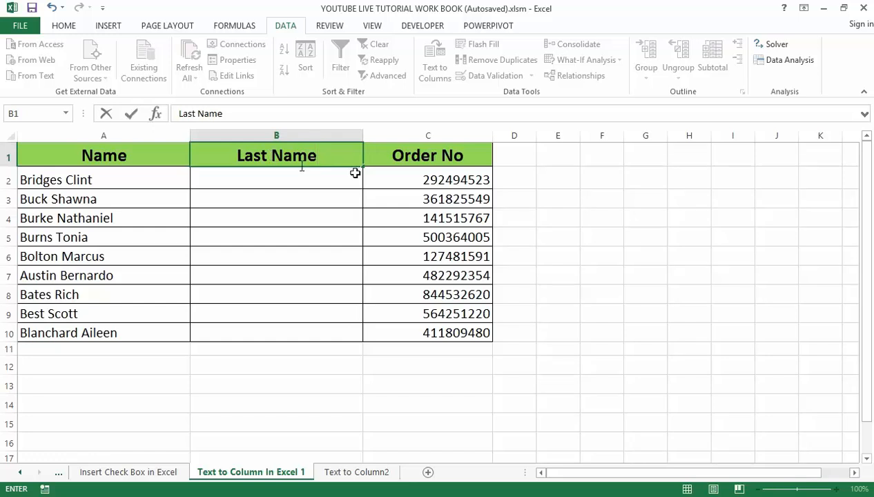
{"action": "left_click", "coordinate": [602, 237]}
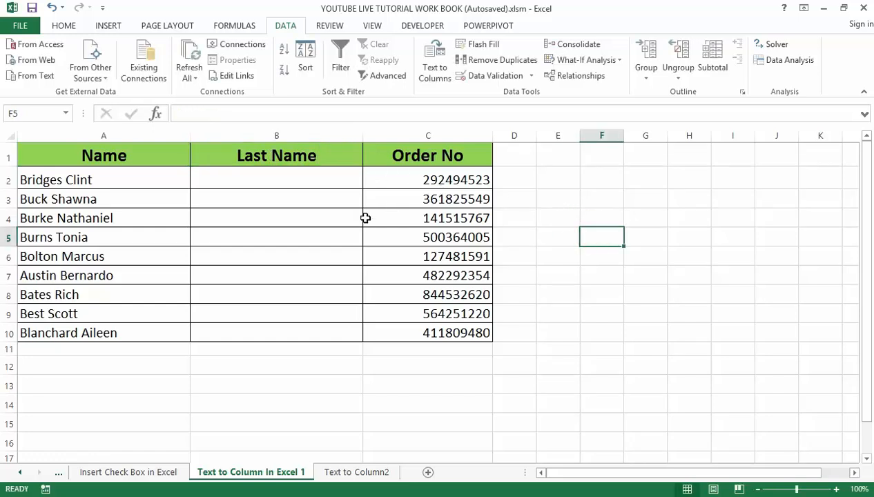
{"action": "mouse_move", "coordinate": [119, 181]}
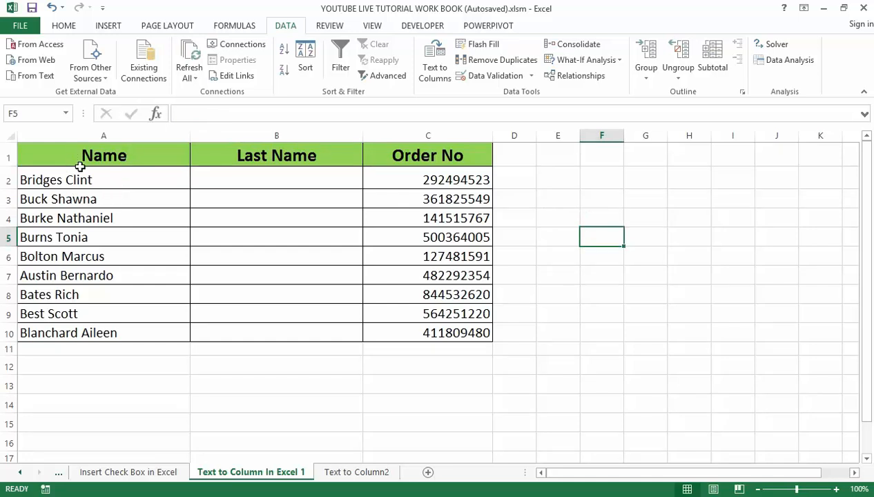
- Select the nine full names in A2 through A10
{"action": "left_click_drag", "start_coordinate": [104, 180], "coordinate": [103, 218]}
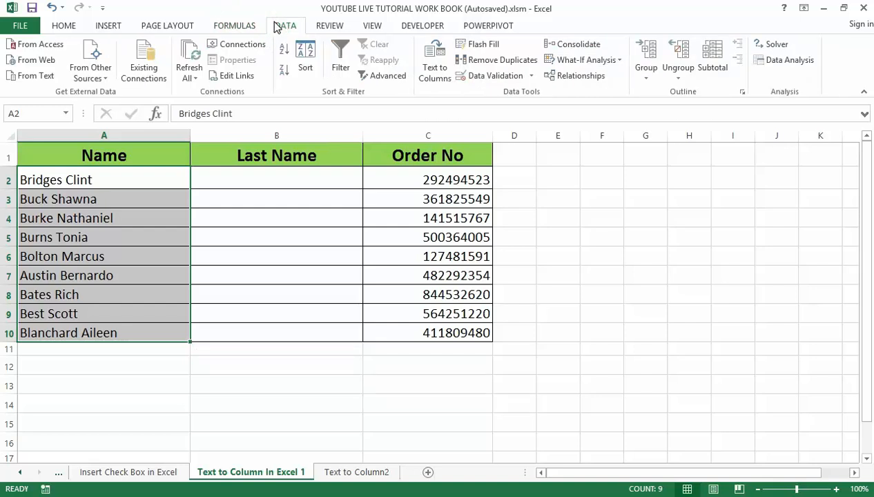
{"action": "mouse_move", "coordinate": [434, 59]}
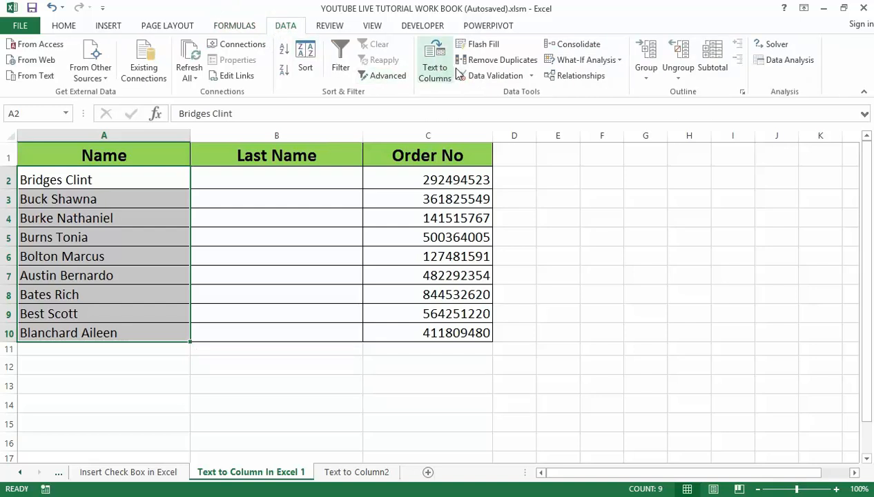
{"action": "left_click", "coordinate": [435, 59]}
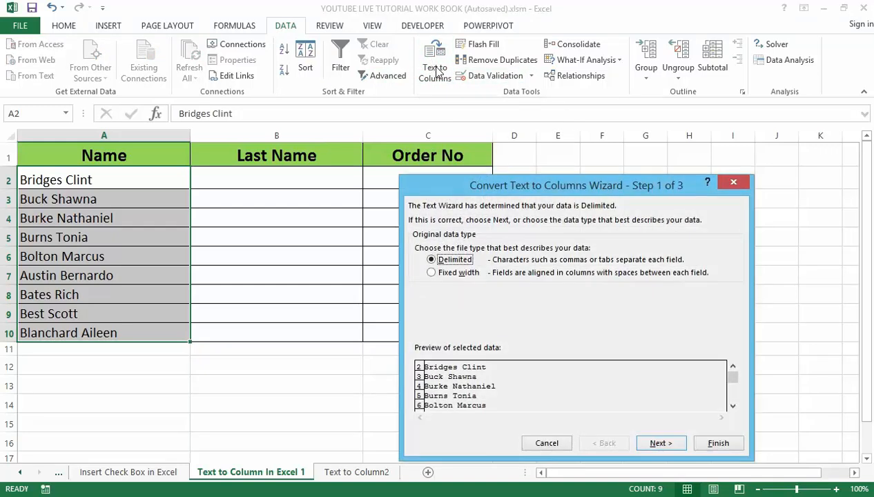
{"action": "mouse_move", "coordinate": [429, 126]}
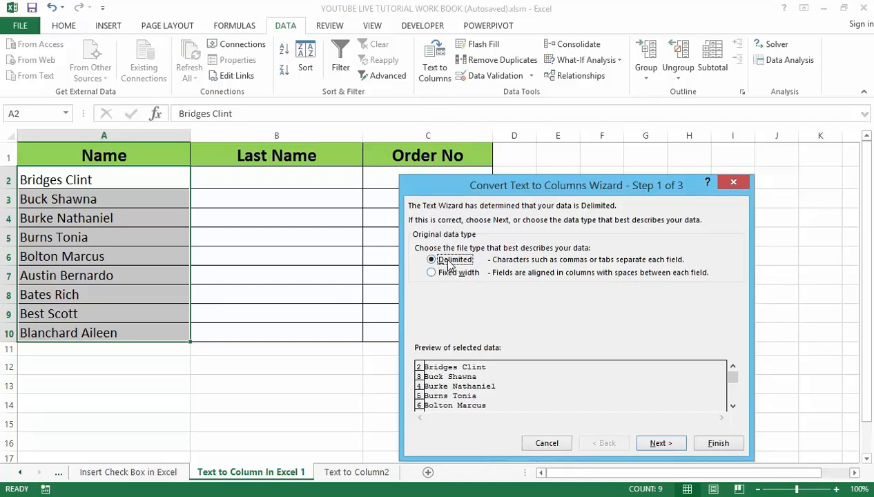
{"action": "mouse_move", "coordinate": [450, 277]}
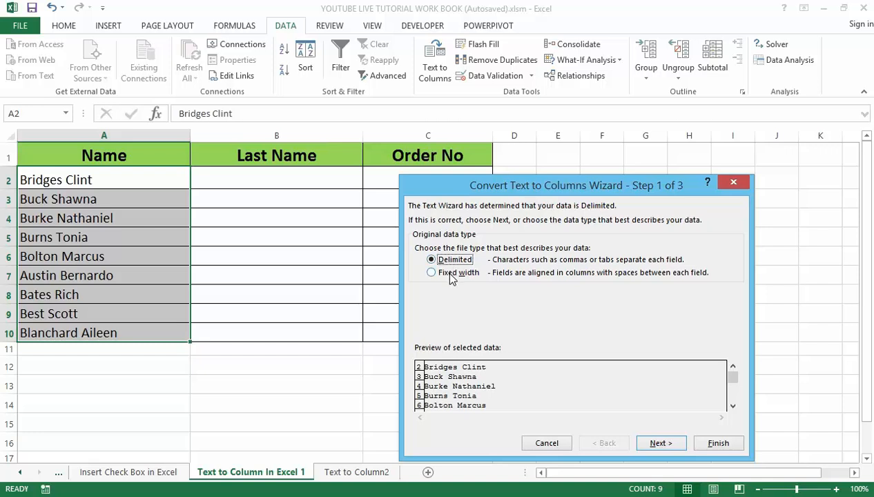
{"action": "mouse_move", "coordinate": [451, 280]}
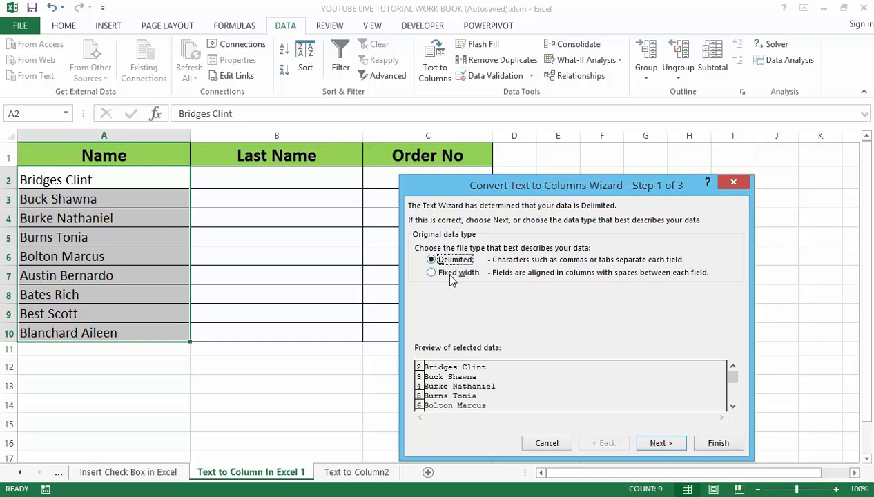
{"action": "mouse_move", "coordinate": [446, 271]}
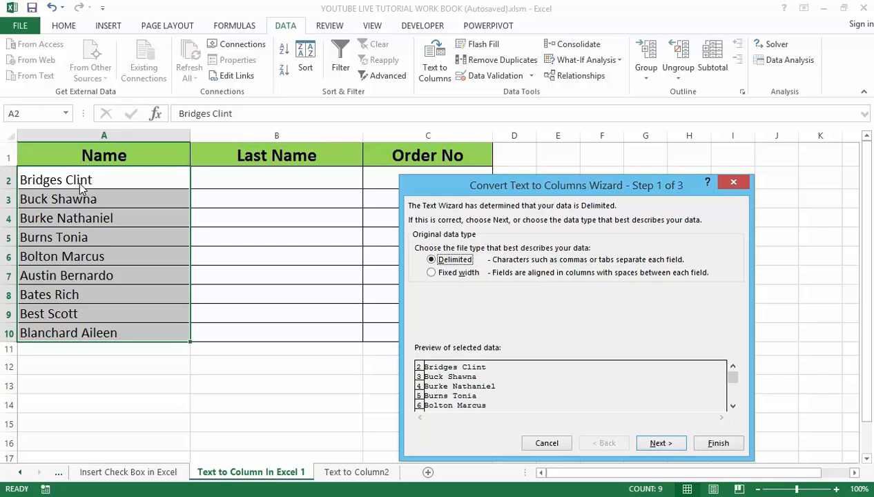
{"action": "mouse_move", "coordinate": [98, 194]}
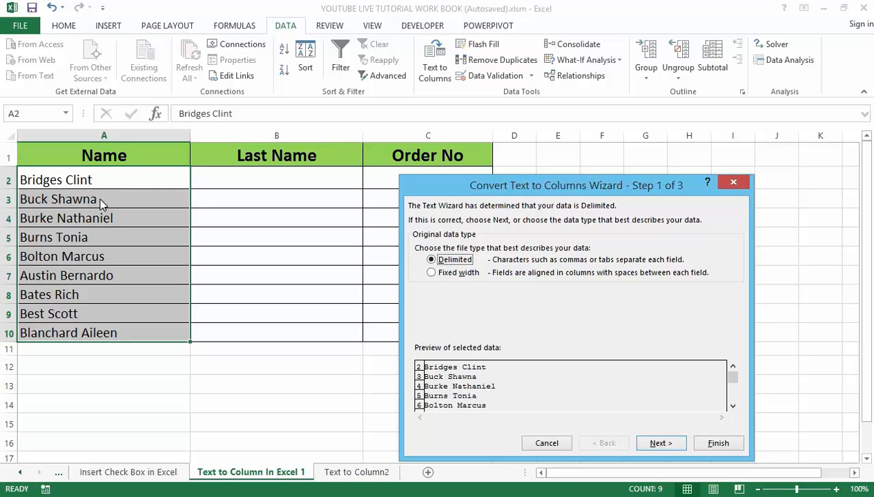
{"action": "mouse_move", "coordinate": [248, 231]}
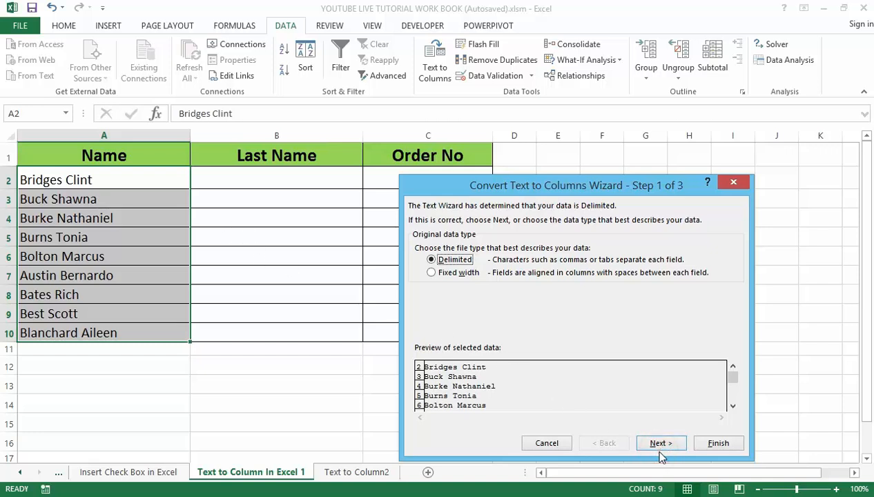
- Advance the Text to Columns wizard to its delimiter-choice step
{"action": "left_click", "coordinate": [660, 443]}
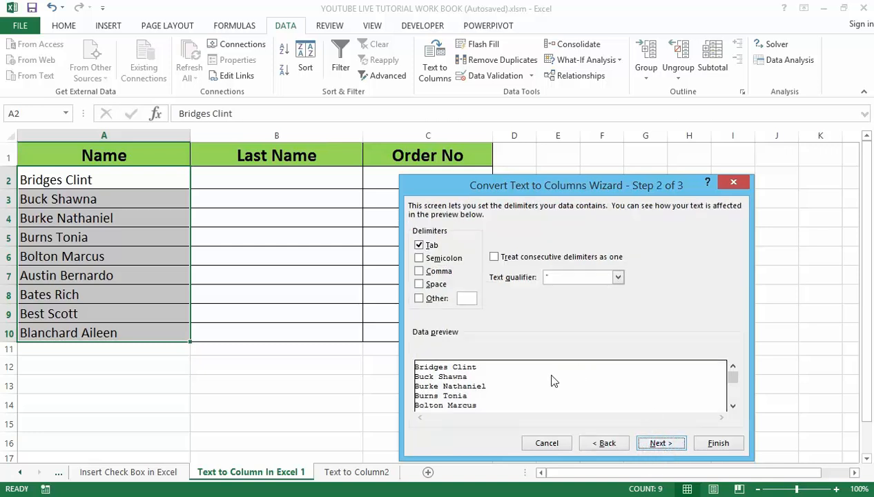
{"action": "mouse_move", "coordinate": [493, 360]}
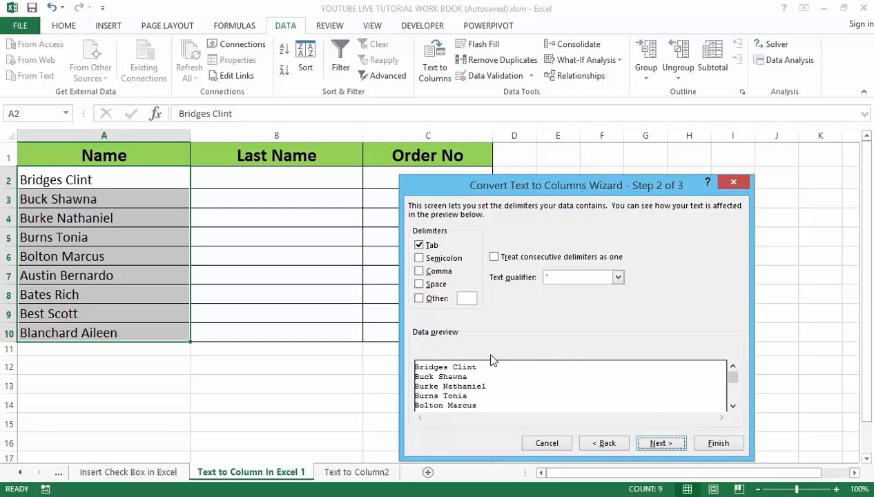
{"action": "mouse_move", "coordinate": [461, 375]}
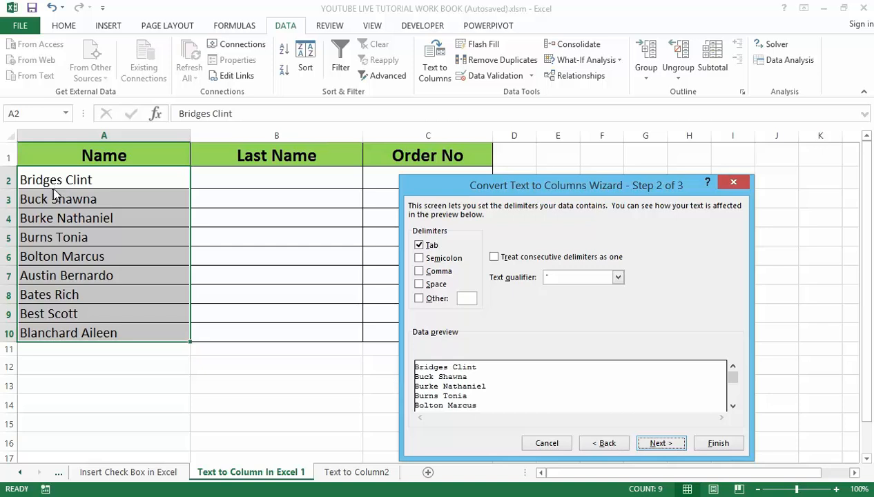
{"action": "mouse_move", "coordinate": [56, 194]}
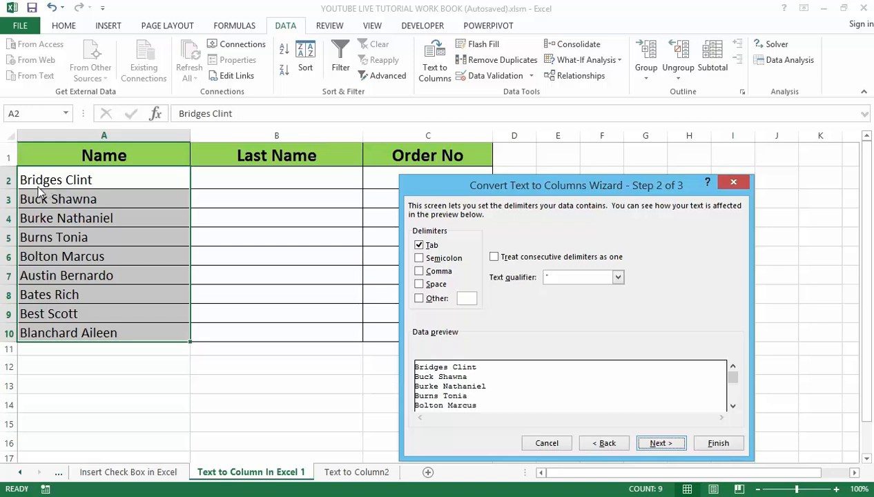
{"action": "mouse_move", "coordinate": [90, 205]}
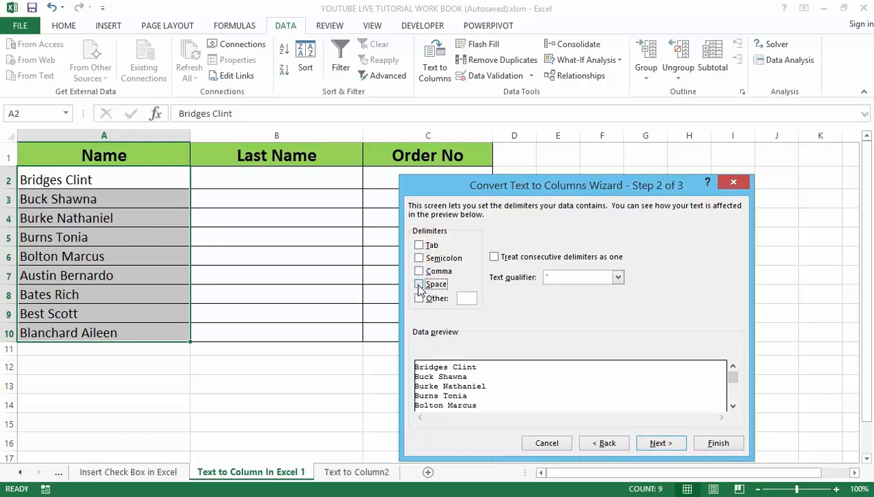
- Choose Space as the delimiter so the preview separates first and last names
{"action": "left_click", "coordinate": [419, 284]}
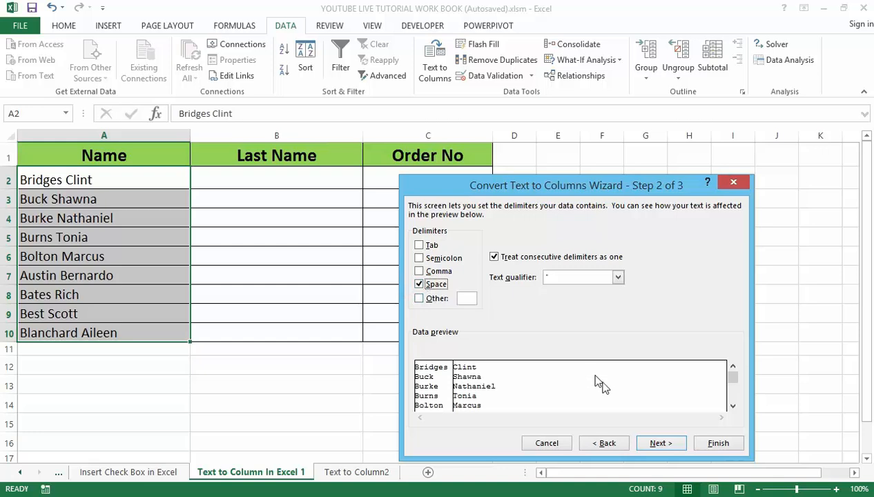
{"action": "mouse_move", "coordinate": [558, 397]}
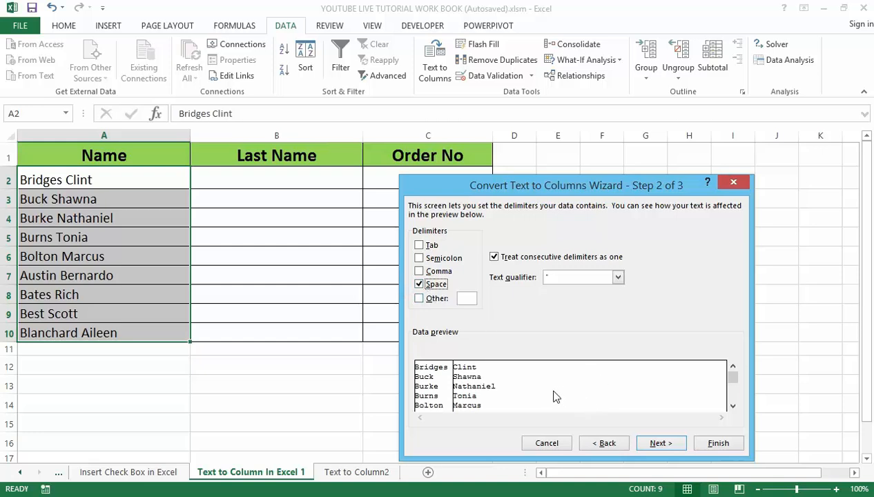
{"action": "mouse_move", "coordinate": [566, 408]}
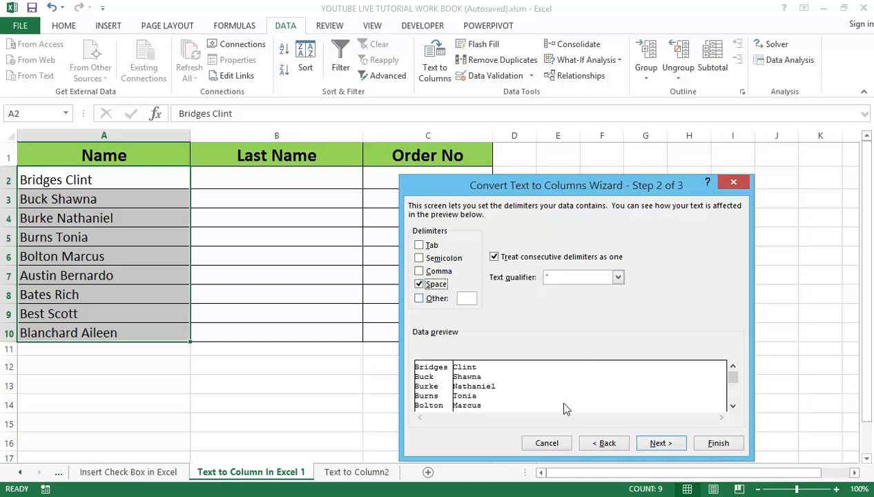
{"action": "mouse_move", "coordinate": [496, 406]}
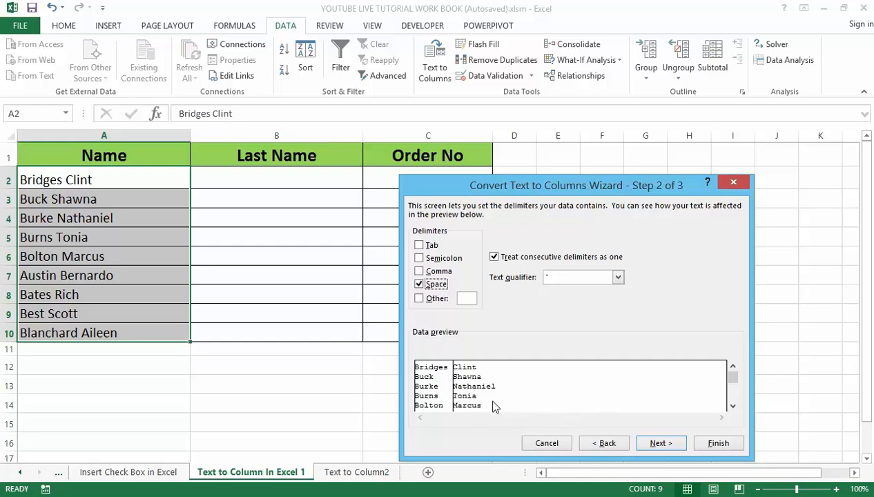
{"action": "mouse_move", "coordinate": [495, 394]}
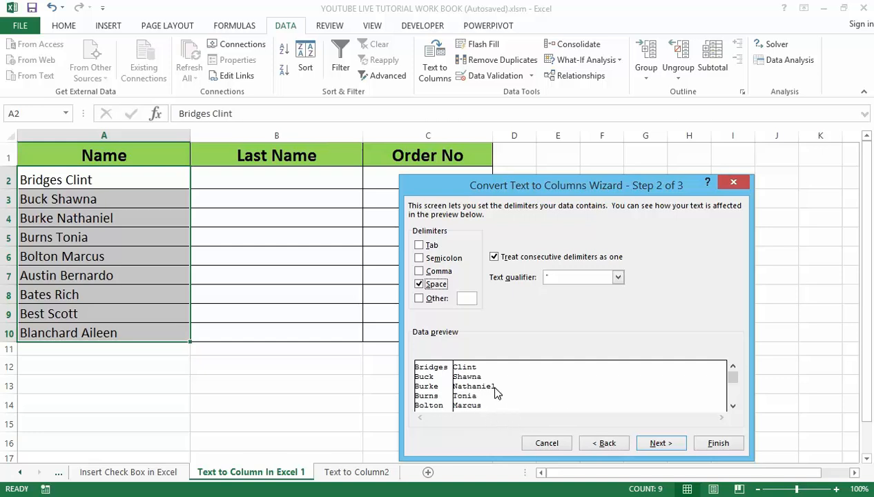
{"action": "mouse_move", "coordinate": [500, 414]}
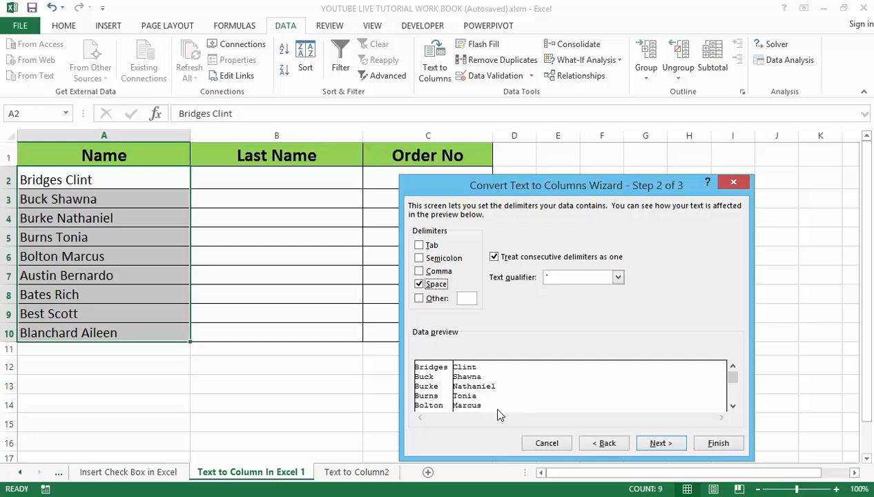
{"action": "mouse_move", "coordinate": [537, 457]}
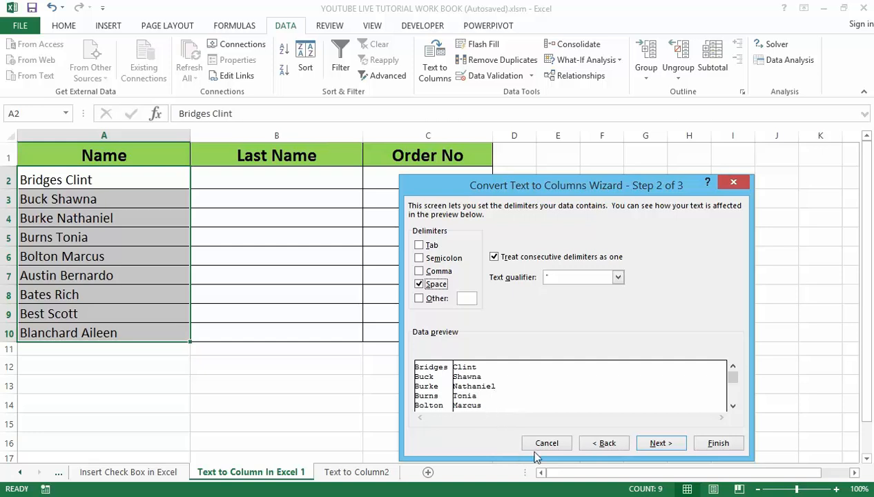
- Move to the wizard's final step showing General formats and destination $A$2
{"action": "left_click", "coordinate": [660, 443]}
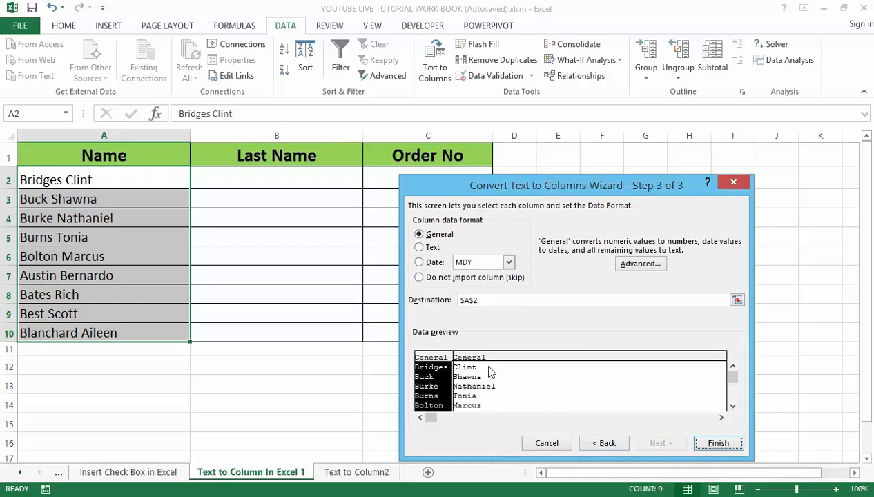
{"action": "mouse_move", "coordinate": [487, 378]}
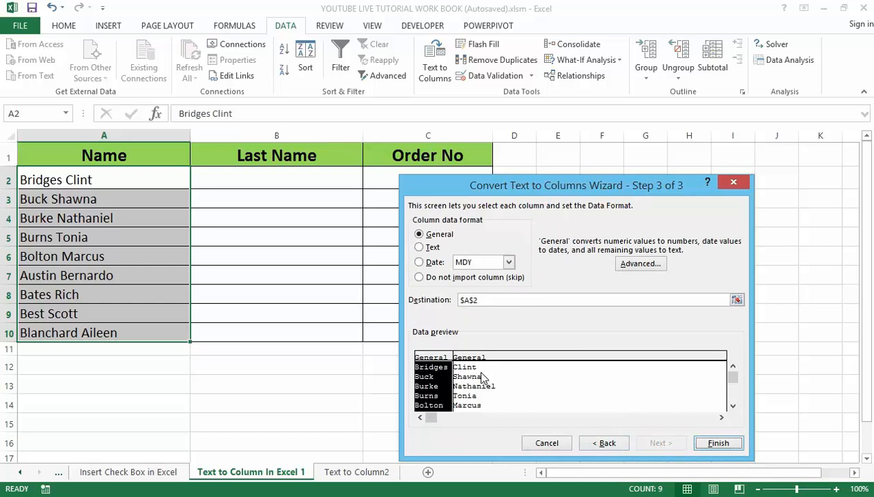
{"action": "mouse_move", "coordinate": [430, 339]}
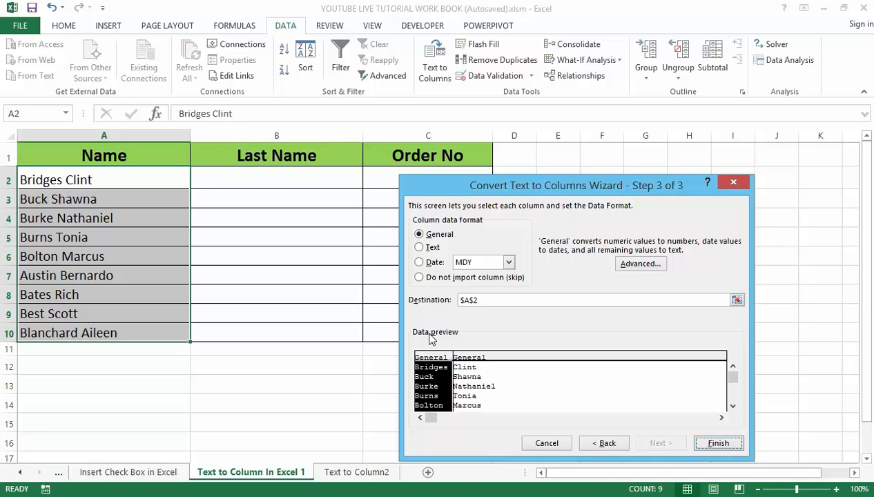
{"action": "mouse_move", "coordinate": [449, 313]}
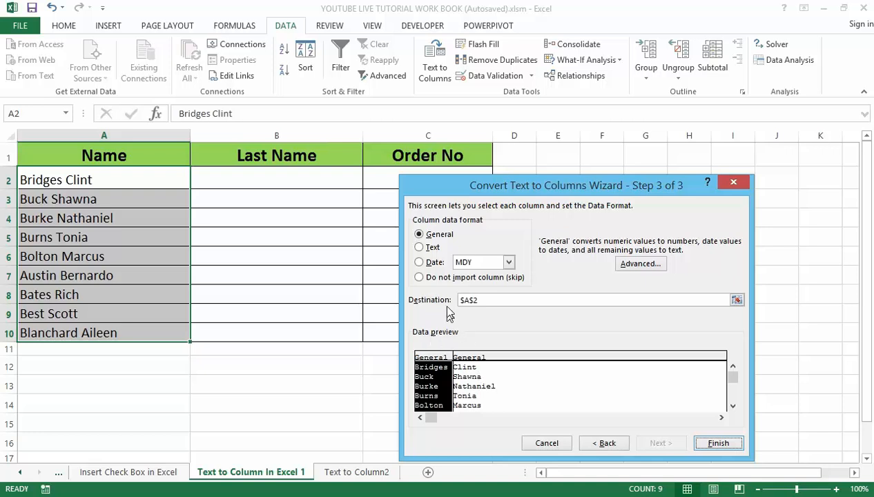
{"action": "mouse_move", "coordinate": [435, 261]}
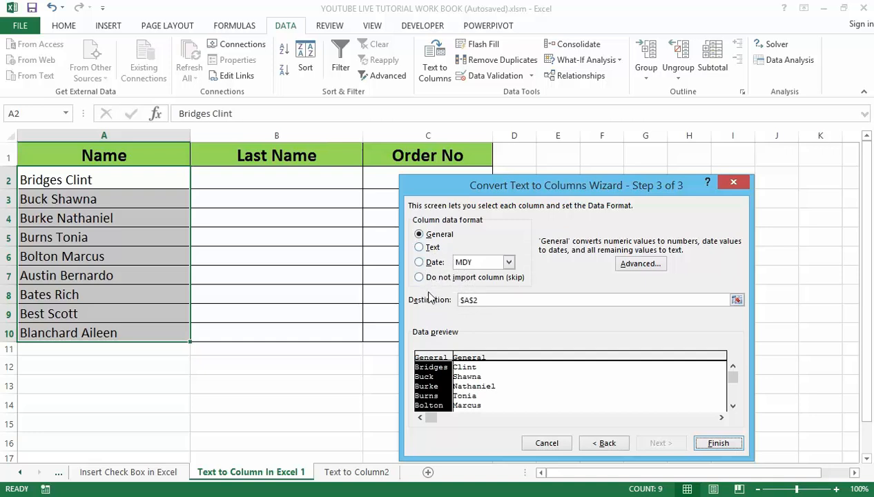
{"action": "mouse_move", "coordinate": [442, 315]}
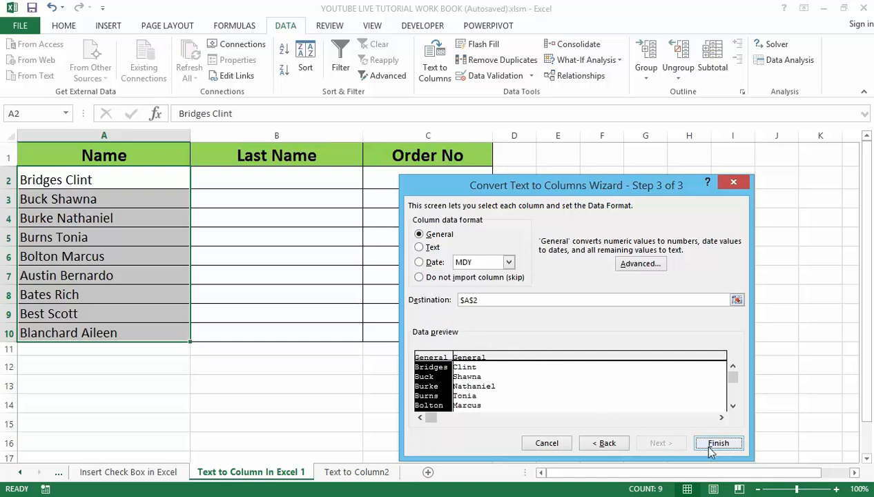
- Finish the split and confirm overwriting column B with the second name words
{"action": "left_click", "coordinate": [718, 443]}
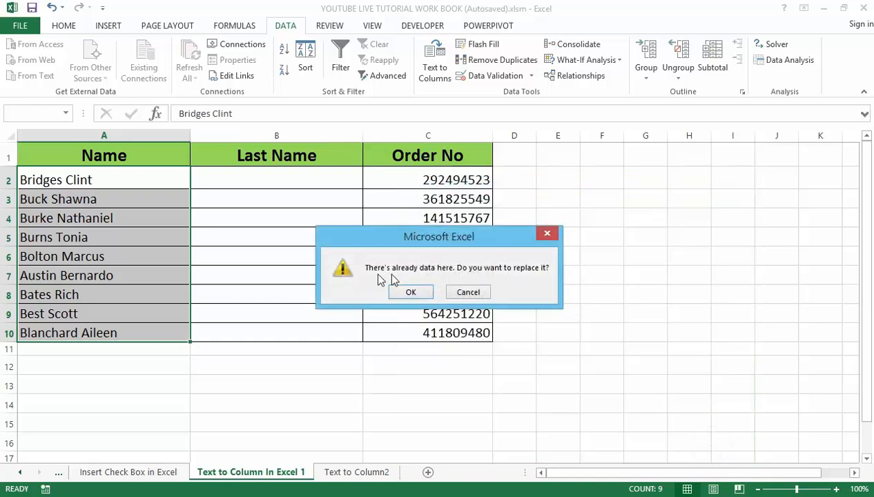
{"action": "left_click", "coordinate": [410, 292]}
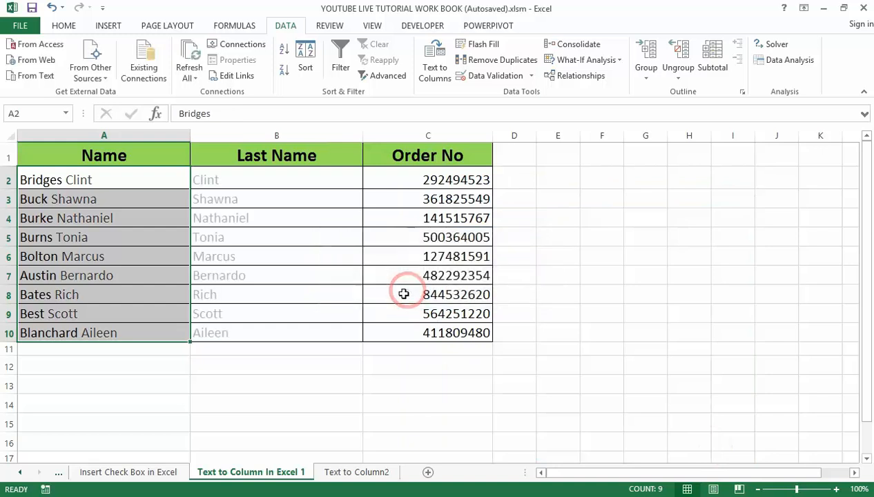
{"action": "left_click", "coordinate": [435, 59]}
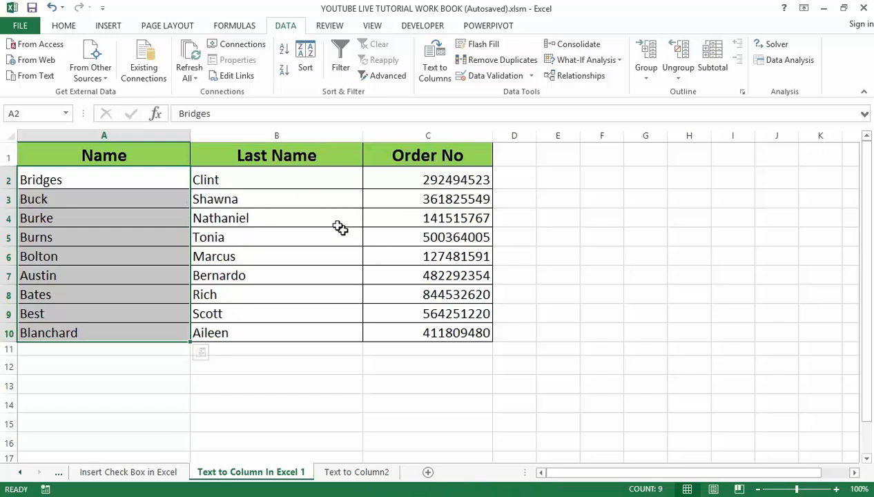
{"action": "mouse_move", "coordinate": [313, 213]}
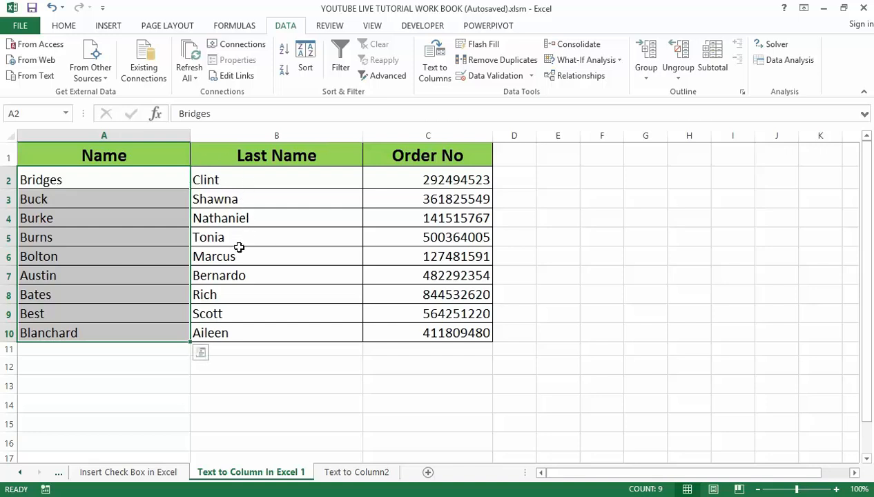
{"action": "mouse_move", "coordinate": [300, 302]}
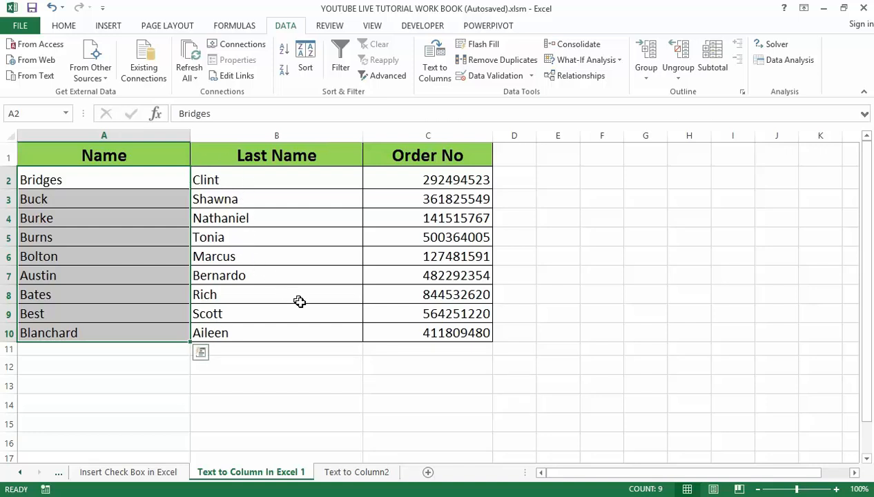
{"action": "mouse_move", "coordinate": [319, 277]}
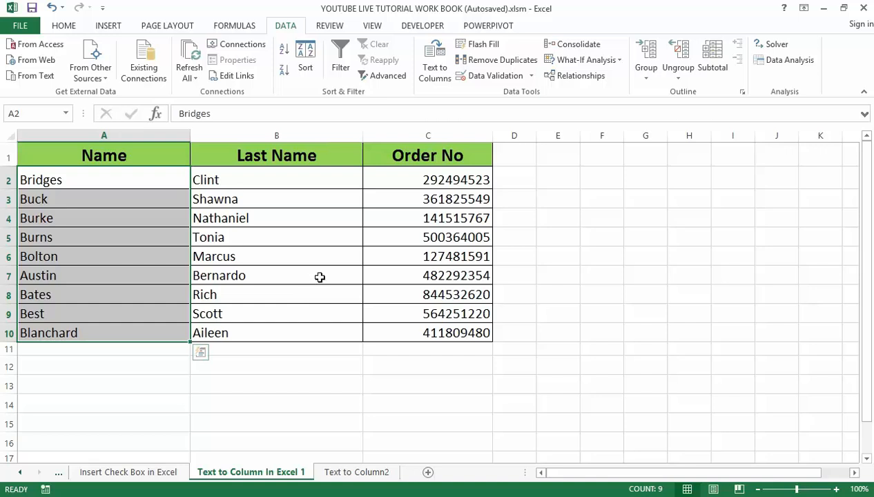
{"action": "mouse_move", "coordinate": [334, 292]}
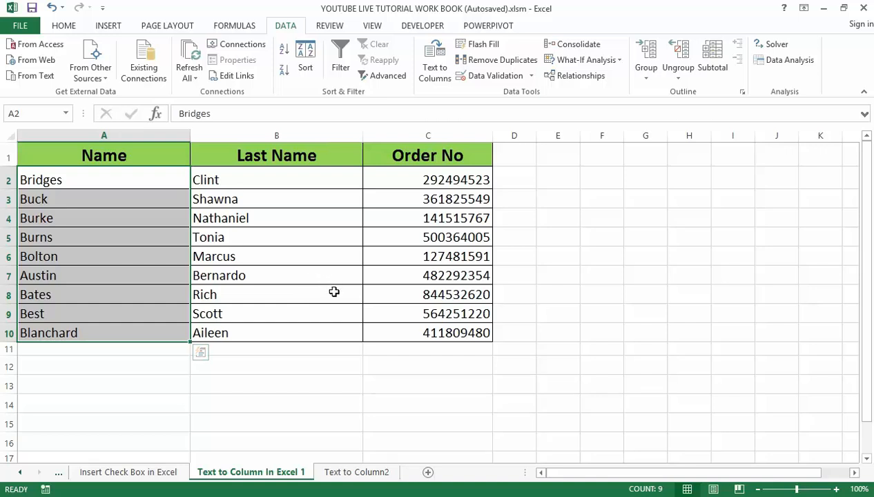
{"action": "mouse_move", "coordinate": [337, 313]}
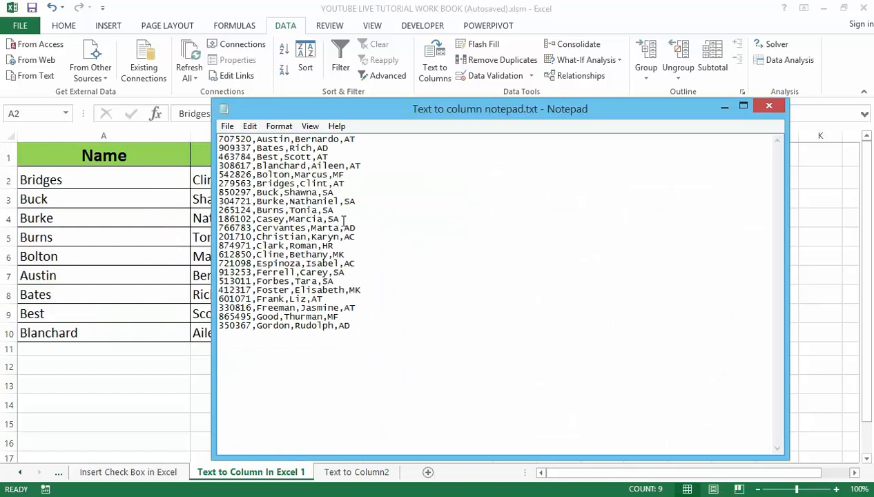
{"action": "mouse_move", "coordinate": [300, 202]}
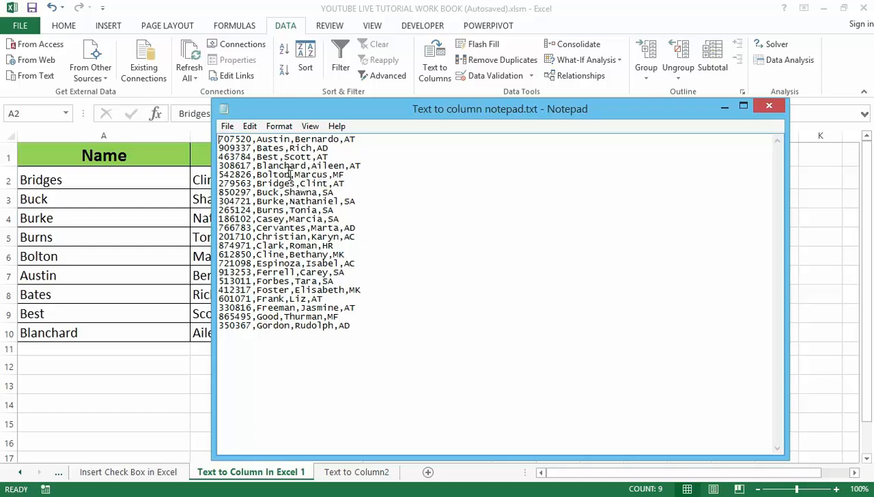
{"action": "mouse_move", "coordinate": [352, 212]}
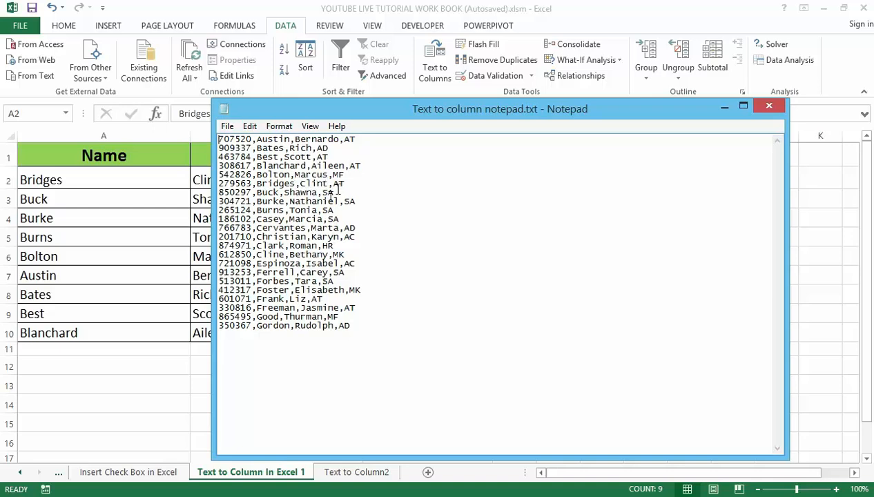
{"action": "mouse_move", "coordinate": [331, 193]}
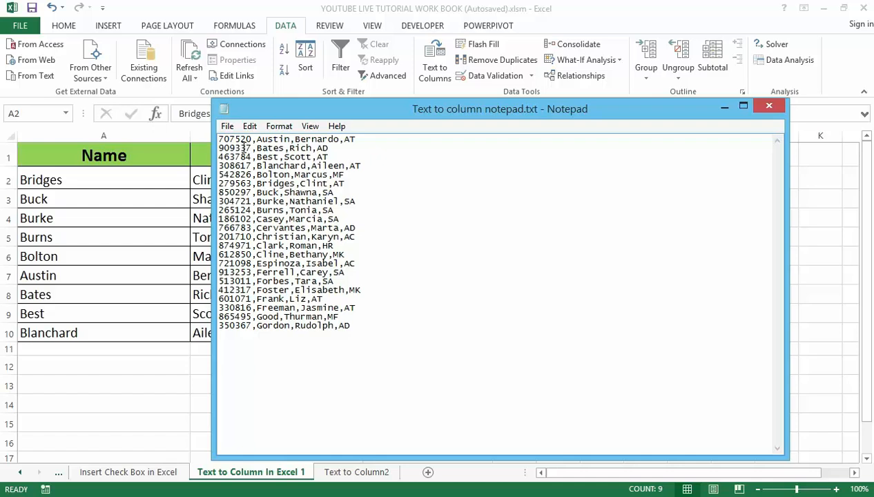
{"action": "mouse_move", "coordinate": [243, 143]}
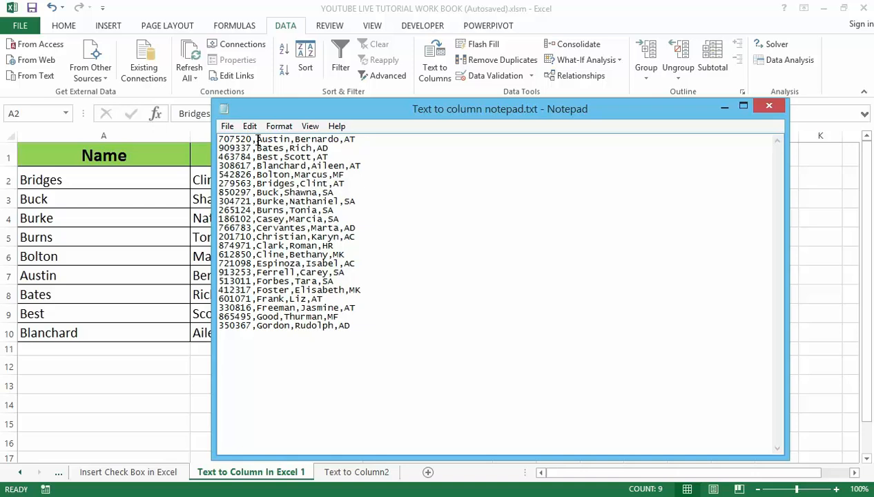
{"action": "mouse_move", "coordinate": [311, 138]}
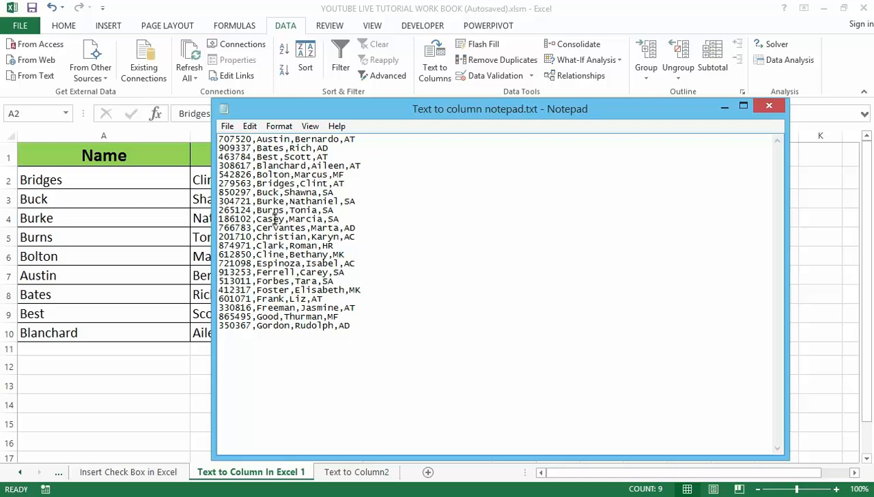
{"action": "mouse_move", "coordinate": [297, 229]}
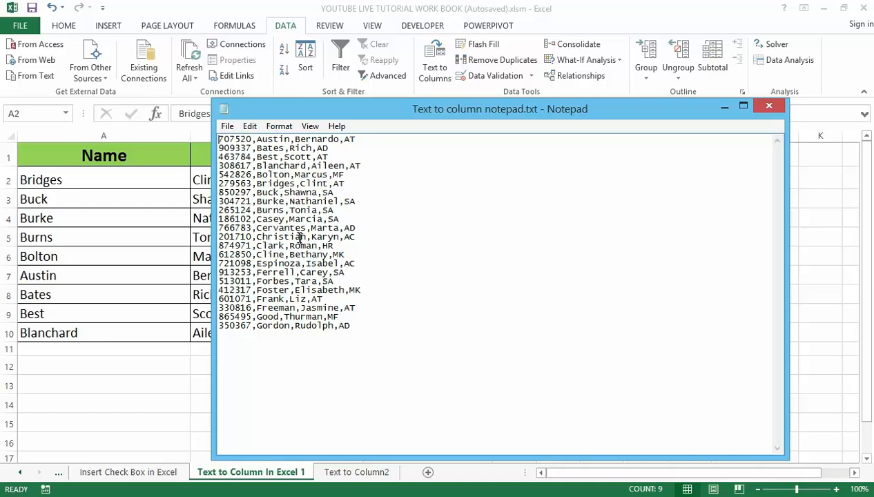
{"action": "mouse_move", "coordinate": [302, 254]}
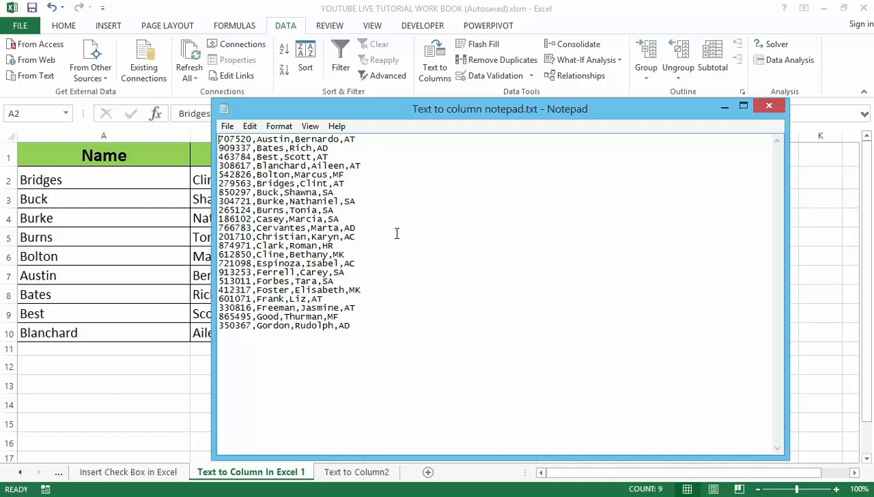
- Minimize Notepad and switch to the Text to Column2 sheet
{"action": "left_click", "coordinate": [768, 105]}
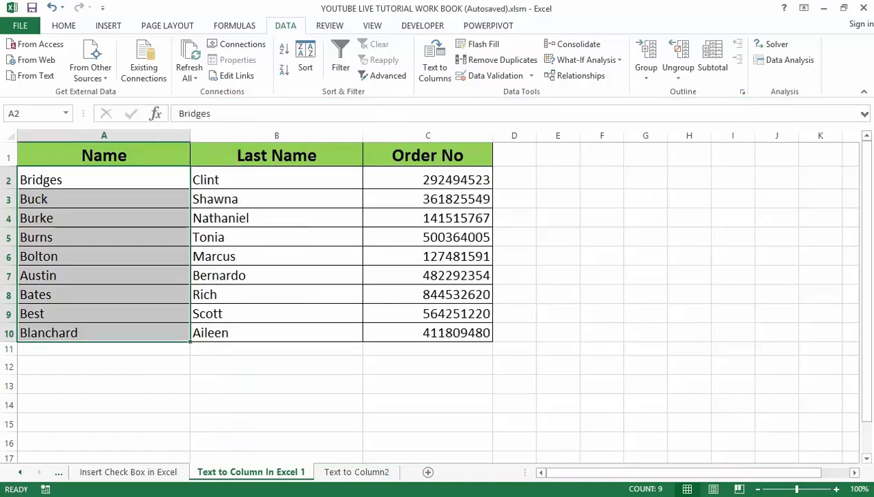
{"action": "left_click", "coordinate": [357, 472]}
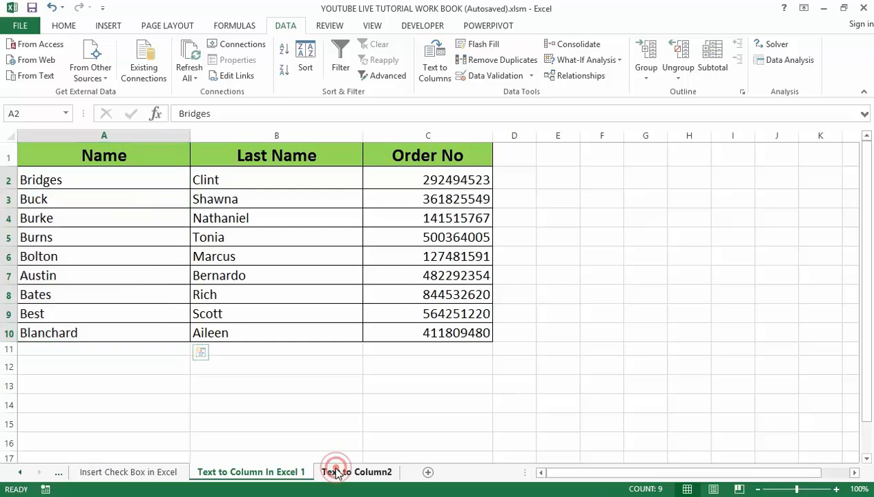
{"action": "left_click", "coordinate": [357, 472]}
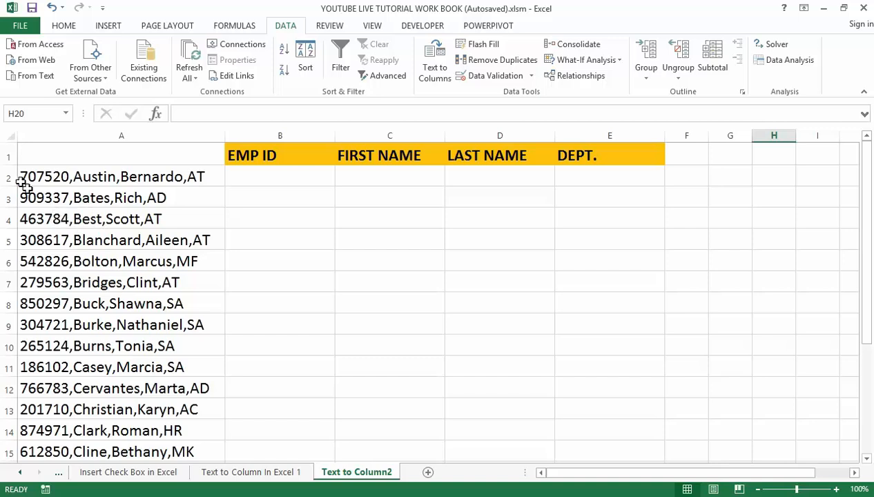
{"action": "mouse_move", "coordinate": [102, 191]}
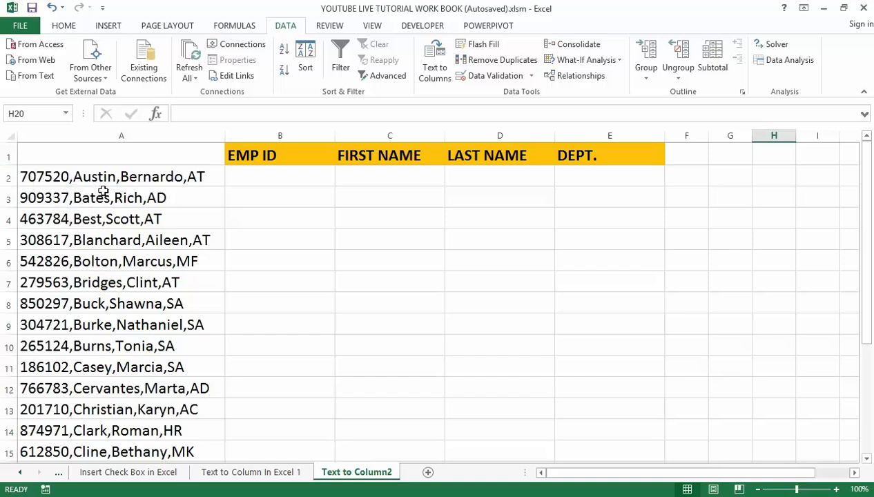
{"action": "mouse_move", "coordinate": [92, 200]}
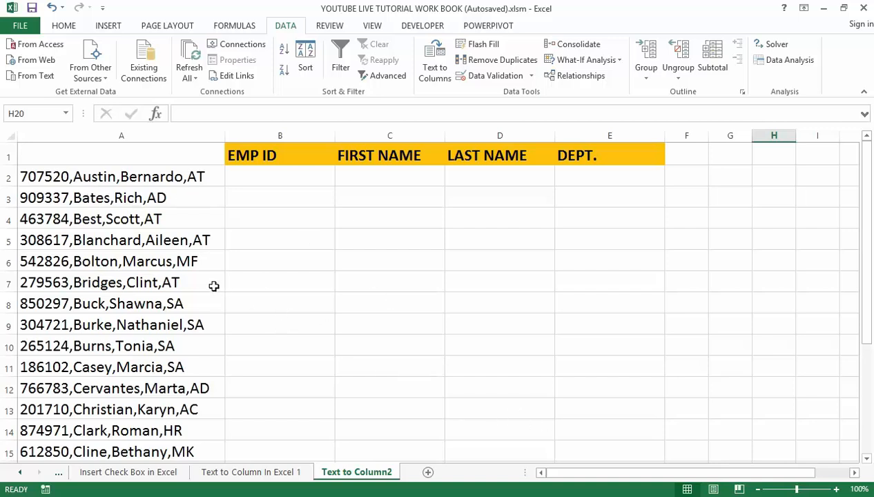
{"action": "mouse_move", "coordinate": [151, 239]}
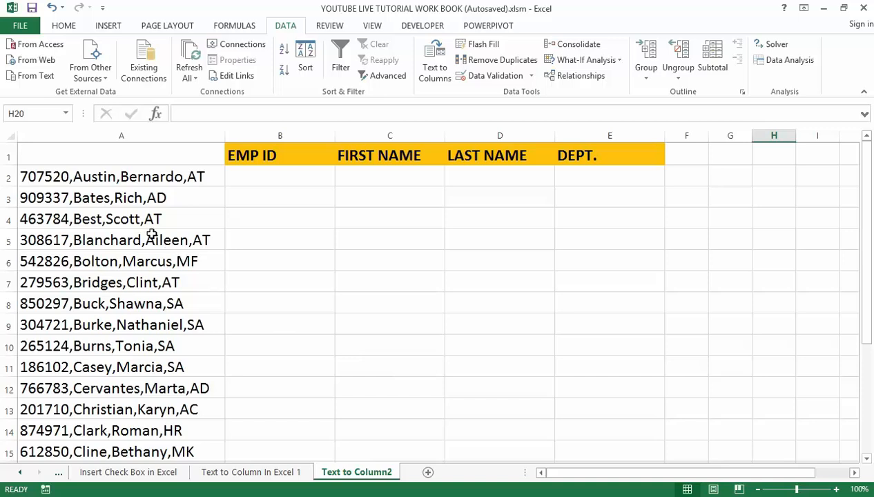
{"action": "mouse_move", "coordinate": [145, 230]}
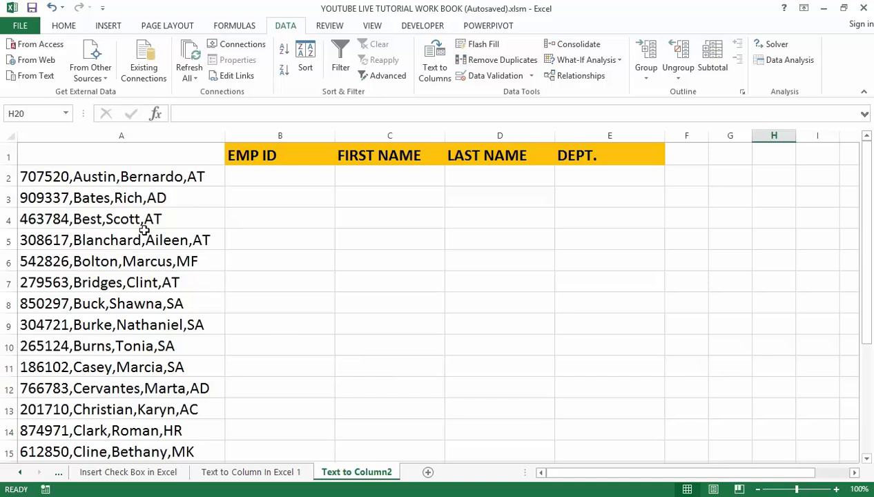
{"action": "mouse_move", "coordinate": [145, 219]}
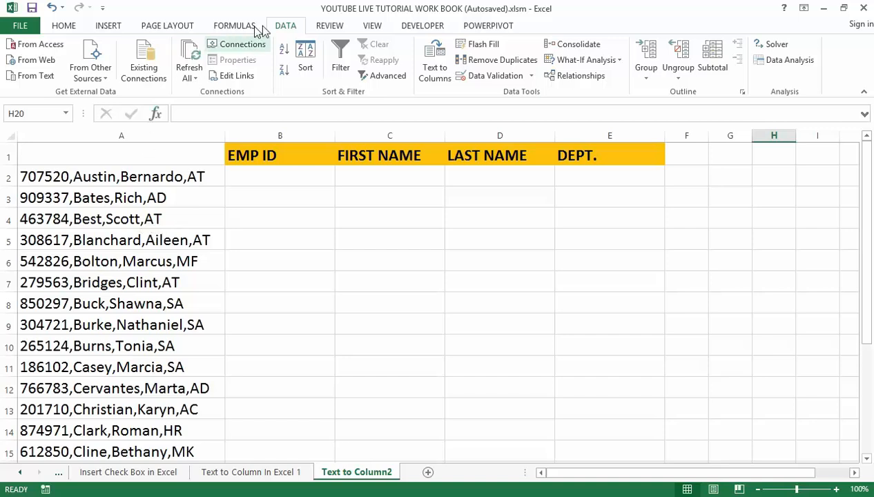
{"action": "mouse_move", "coordinate": [269, 31]}
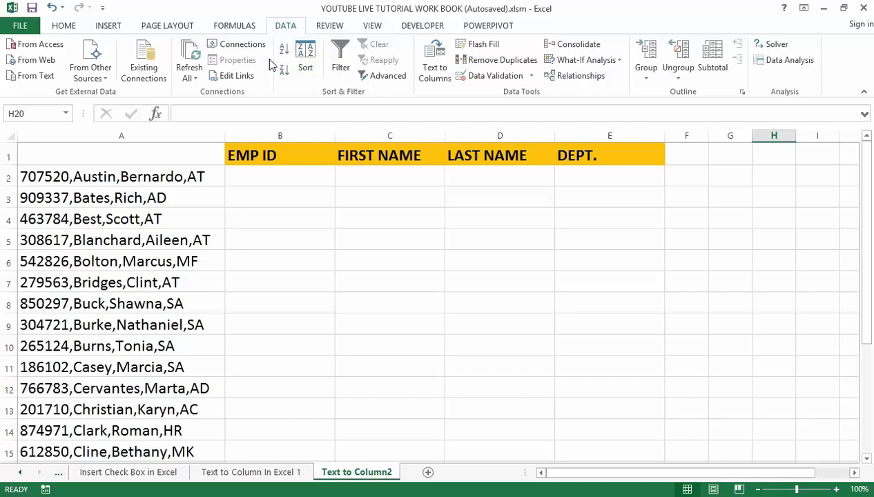
- Select the 22 comma-separated employee records in A2:A23 and return to the Data ribbon
{"action": "left_click", "coordinate": [136, 177]}
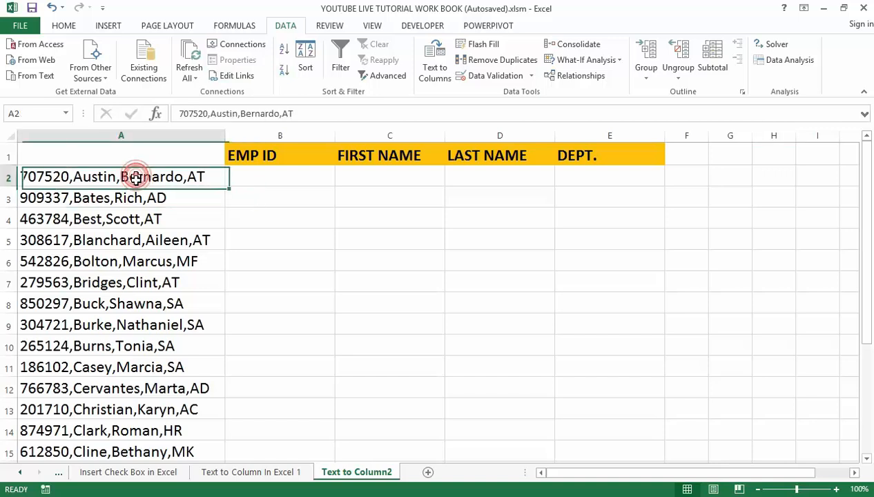
{"action": "left_click_drag", "start_coordinate": [134, 177], "coordinate": [135, 410]}
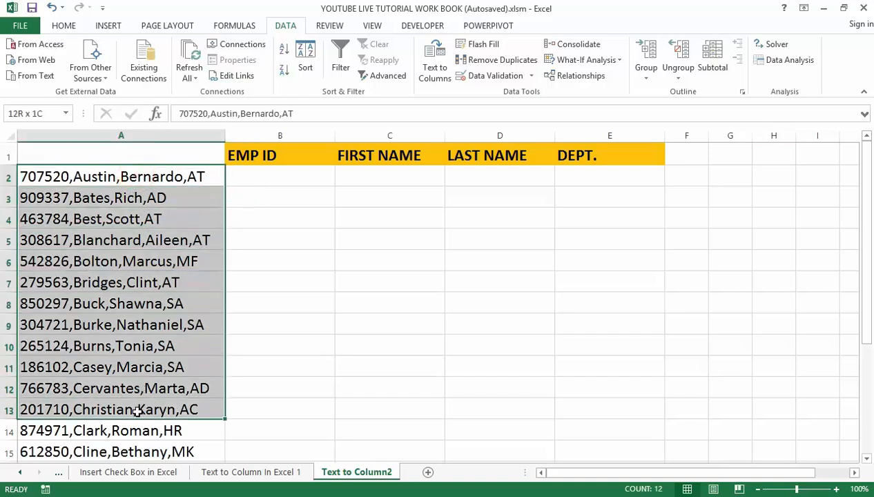
{"action": "left_click_drag", "start_coordinate": [127, 409], "coordinate": [135, 452]}
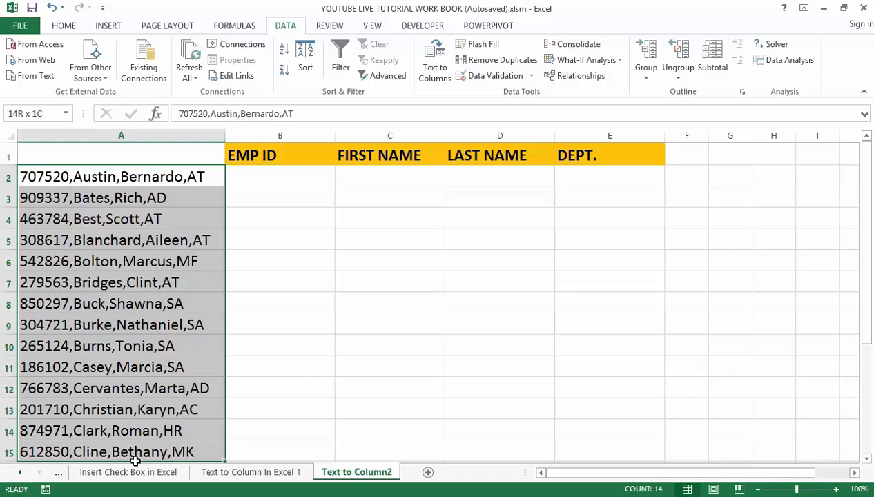
{"action": "scroll", "scroll_direction": "down", "scroll_amount": 3}
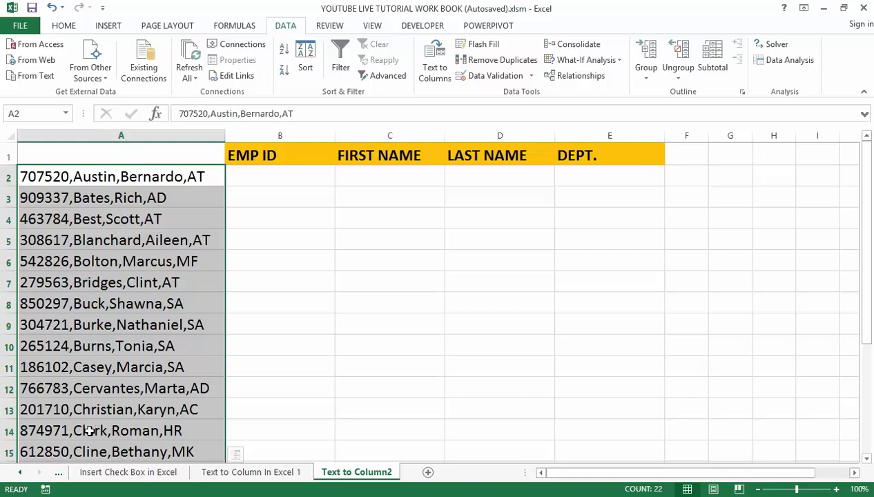
{"action": "scroll", "scroll_direction": "down", "scroll_amount": 3}
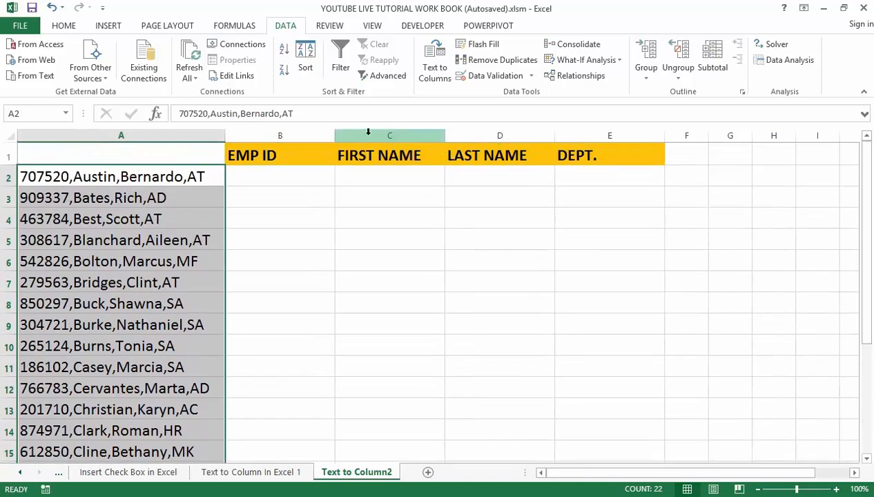
{"action": "left_click", "coordinate": [234, 25]}
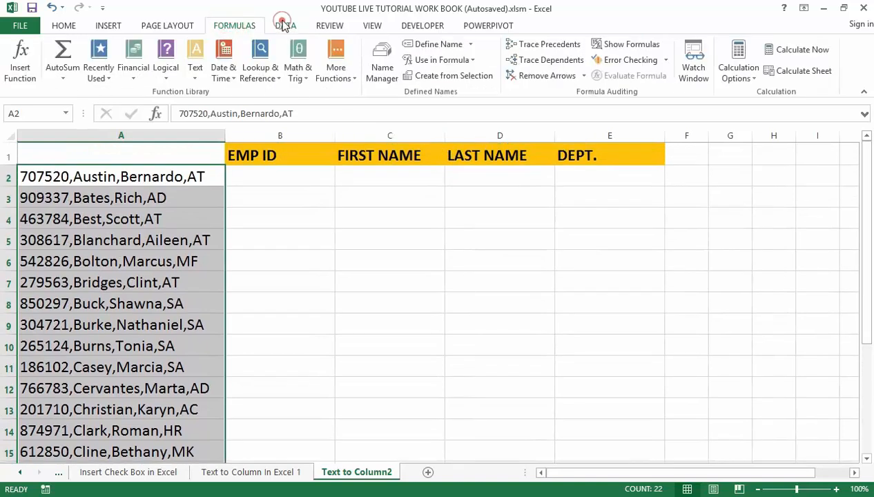
{"action": "left_click", "coordinate": [285, 26]}
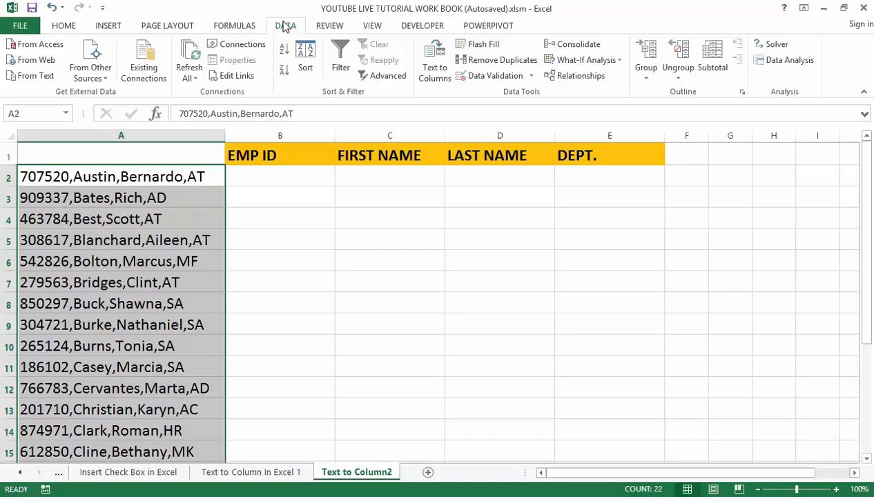
{"action": "mouse_move", "coordinate": [388, 75]}
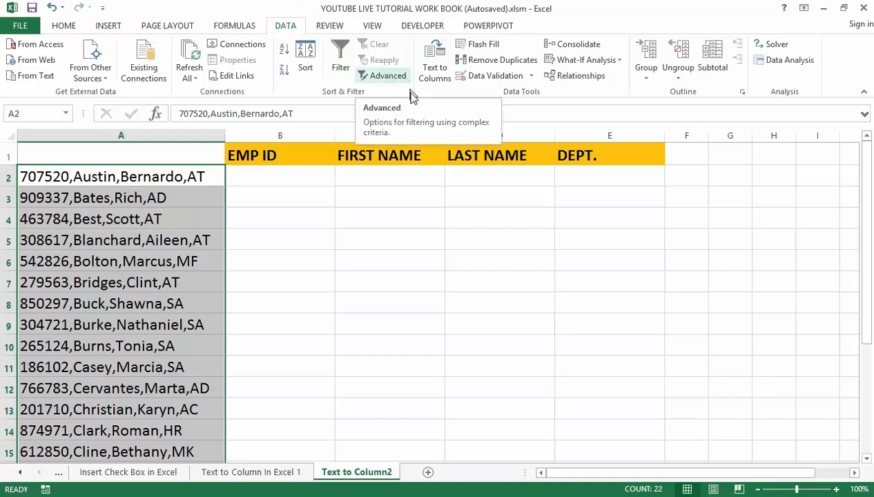
{"action": "mouse_move", "coordinate": [435, 62]}
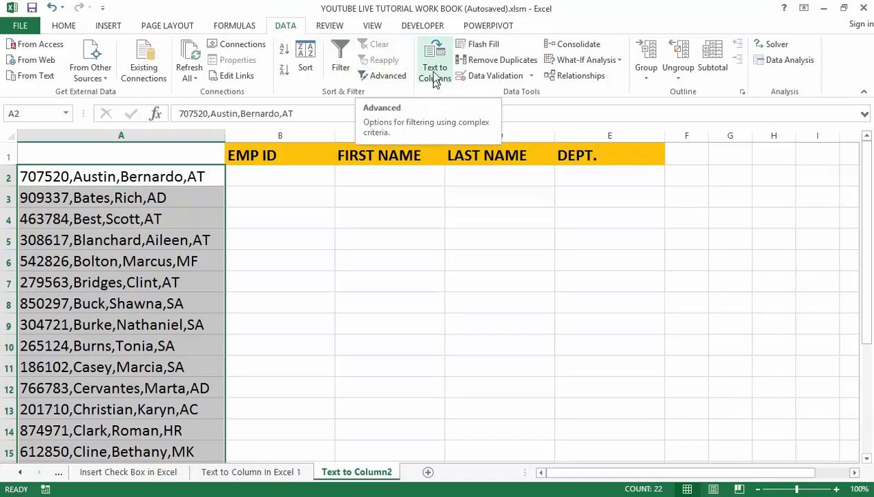
- Launch Text to Columns on the selected records, previewing them as Delimited data
{"action": "left_click", "coordinate": [435, 60]}
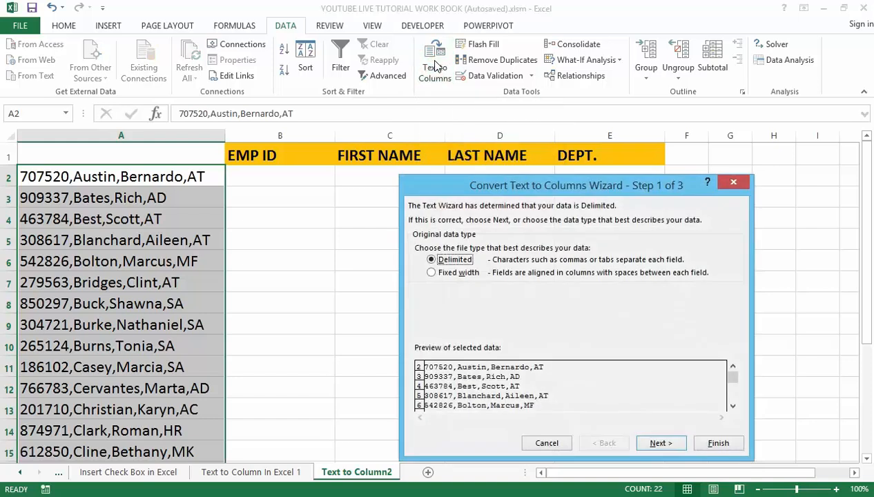
{"action": "mouse_move", "coordinate": [481, 244]}
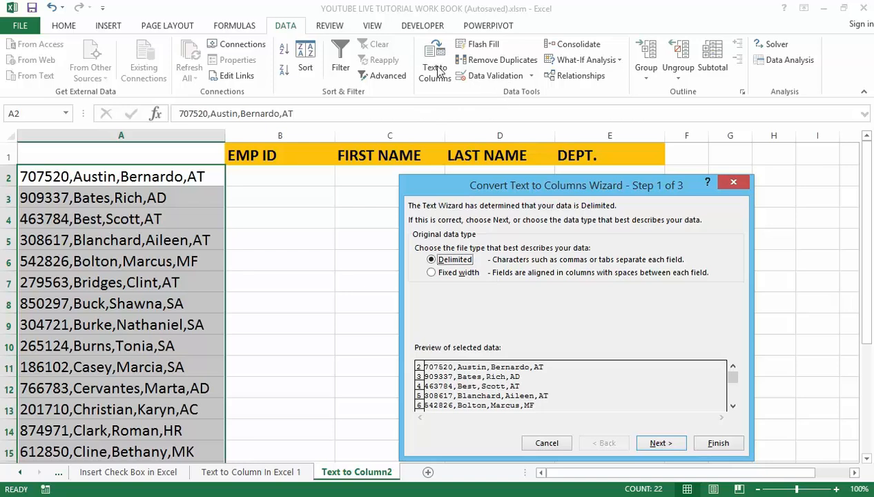
{"action": "mouse_move", "coordinate": [513, 104]}
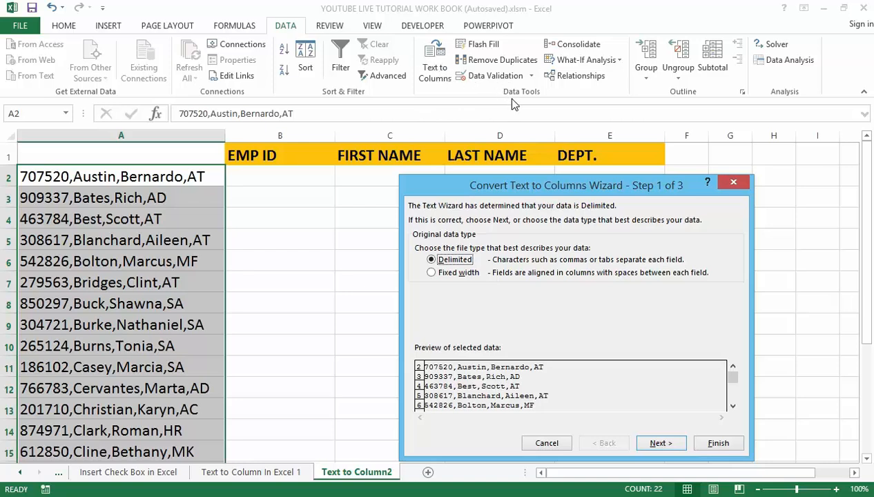
{"action": "mouse_move", "coordinate": [458, 196]}
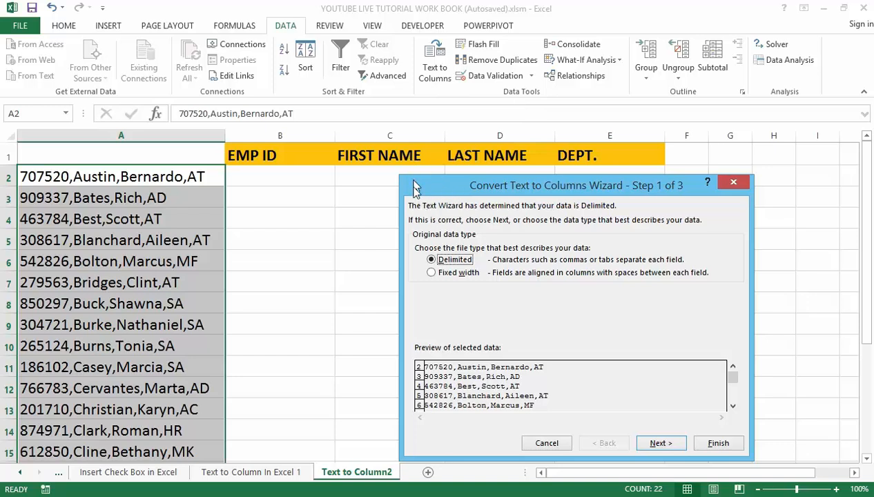
{"action": "mouse_move", "coordinate": [433, 261]}
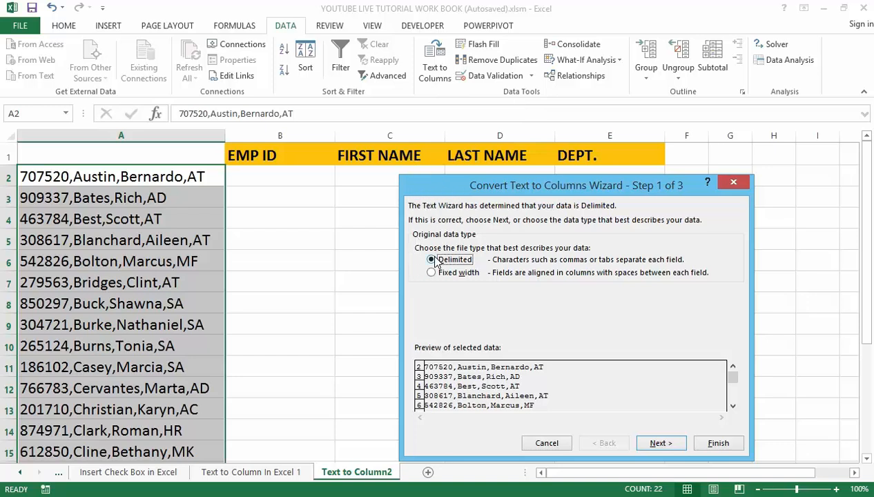
{"action": "mouse_move", "coordinate": [465, 292]}
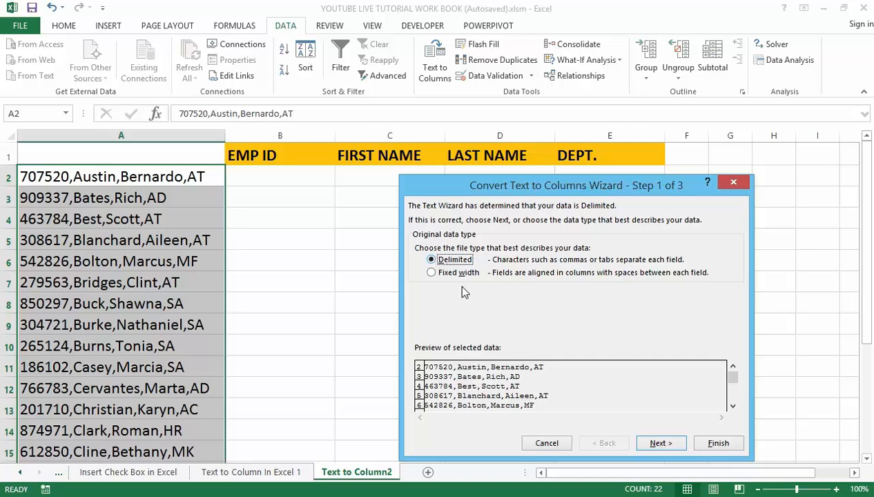
{"action": "mouse_move", "coordinate": [463, 290]}
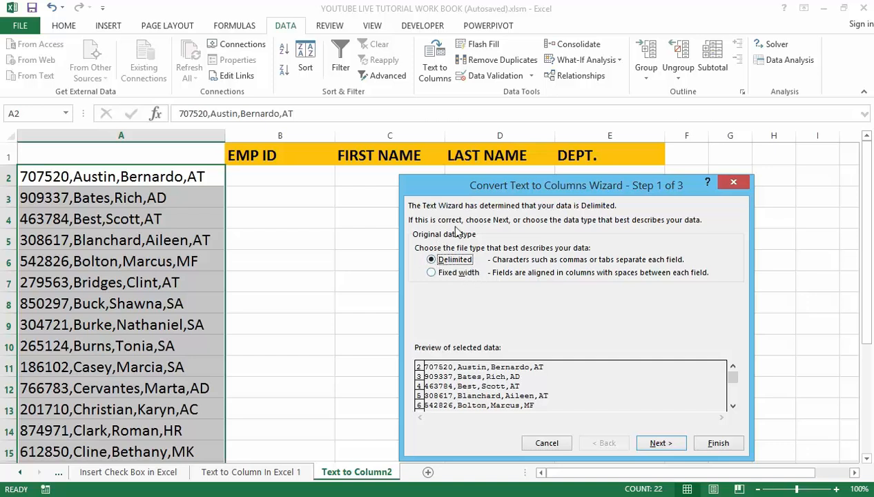
{"action": "mouse_move", "coordinate": [432, 276]}
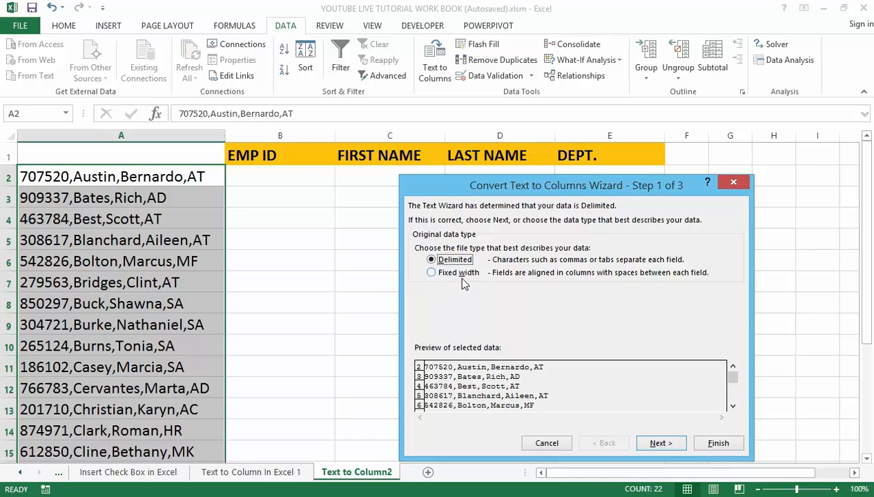
{"action": "mouse_move", "coordinate": [473, 287]}
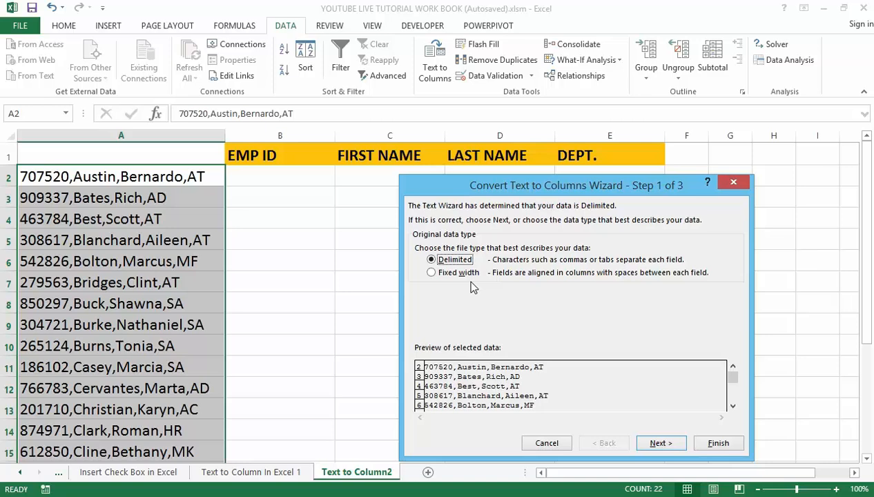
{"action": "mouse_move", "coordinate": [463, 314]}
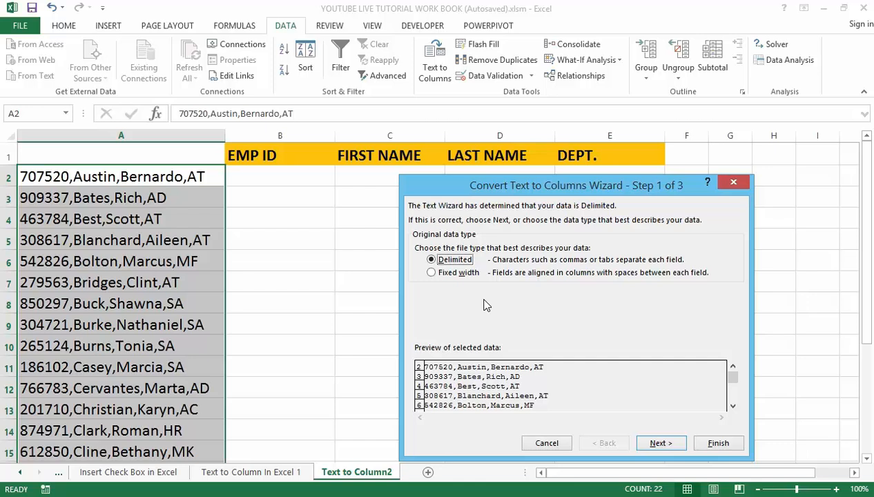
{"action": "mouse_move", "coordinate": [275, 274]}
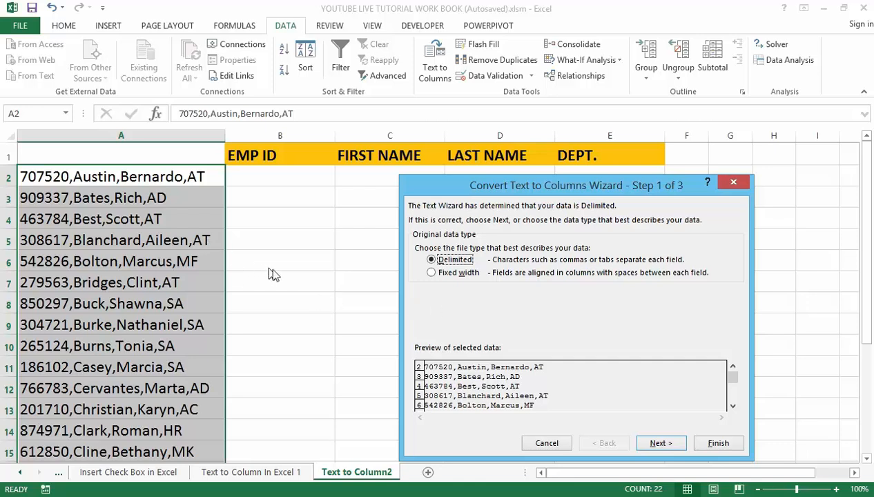
{"action": "mouse_move", "coordinate": [134, 192]}
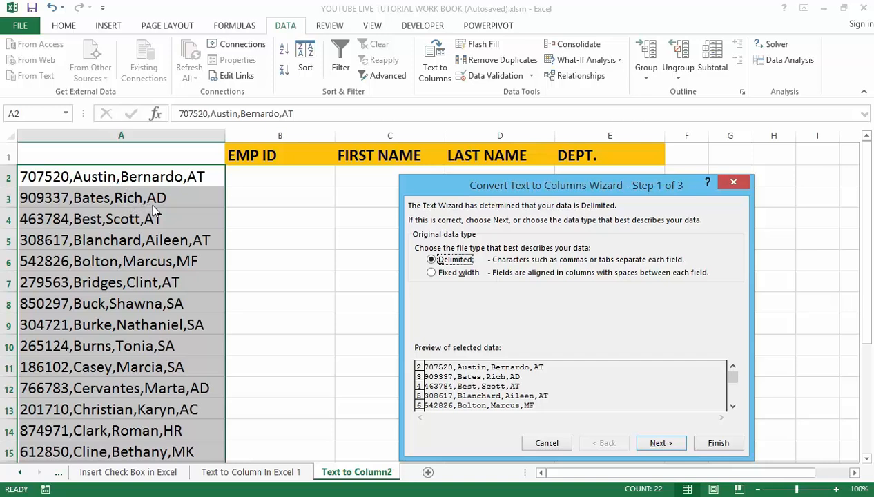
{"action": "mouse_move", "coordinate": [634, 433]}
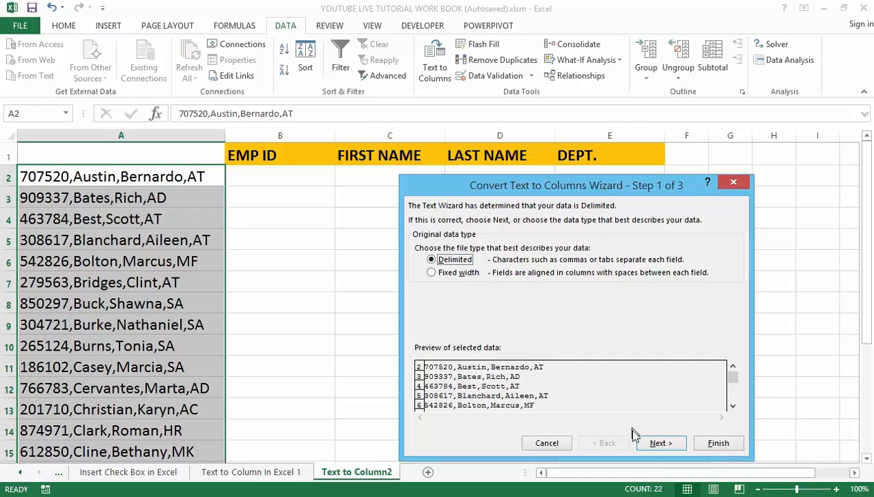
- Change the wizard's delimiter from Space to Comma so the preview shows four fields
{"action": "left_click", "coordinate": [660, 443]}
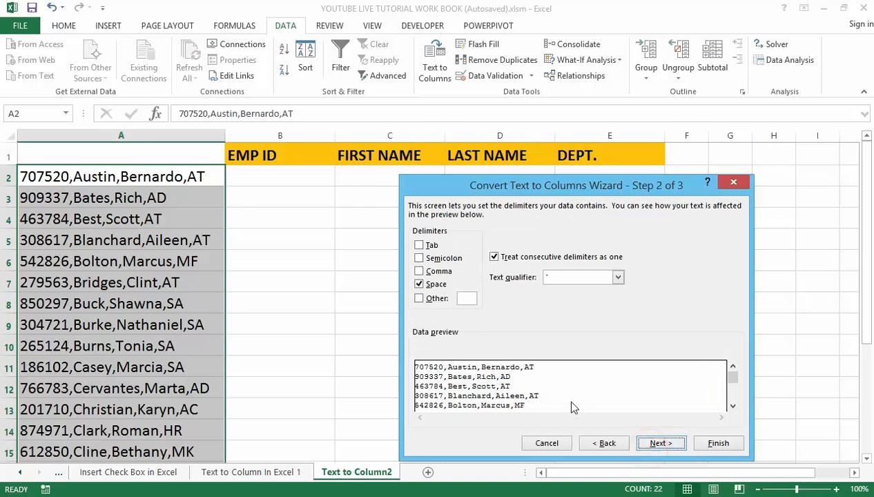
{"action": "mouse_move", "coordinate": [382, 230]}
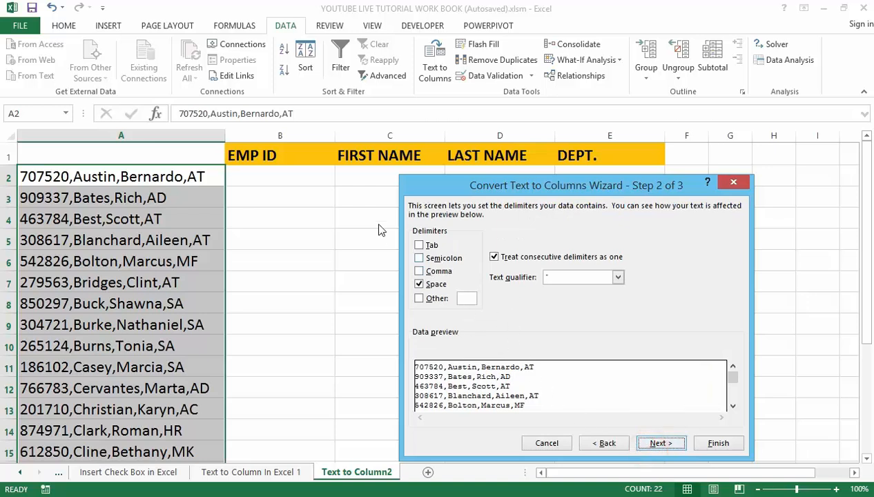
{"action": "mouse_move", "coordinate": [375, 247]}
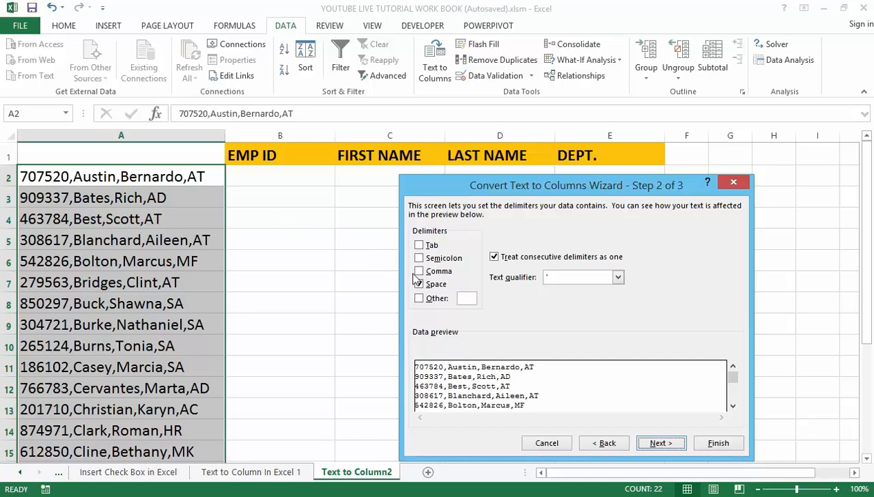
{"action": "left_click", "coordinate": [419, 284]}
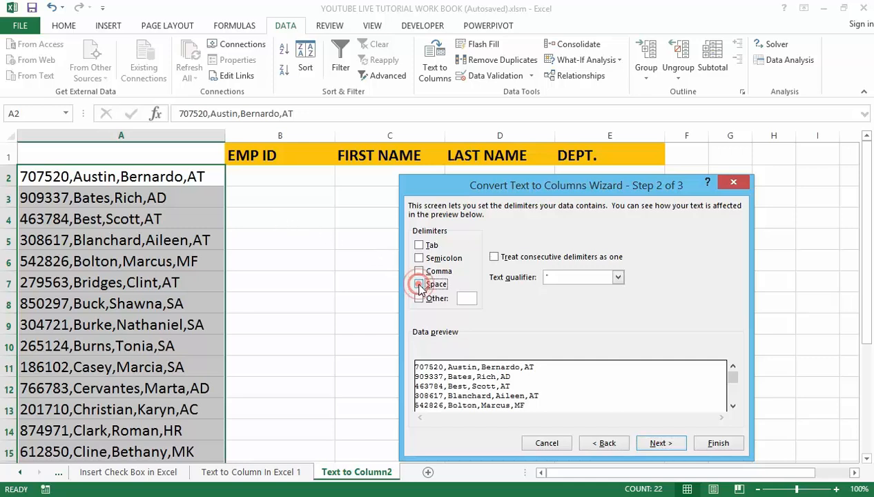
{"action": "left_click", "coordinate": [419, 271]}
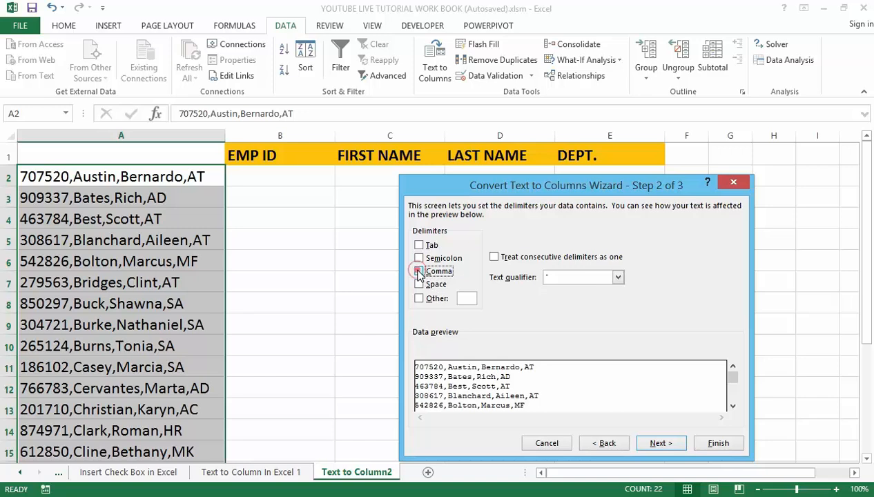
{"action": "left_click", "coordinate": [419, 271]}
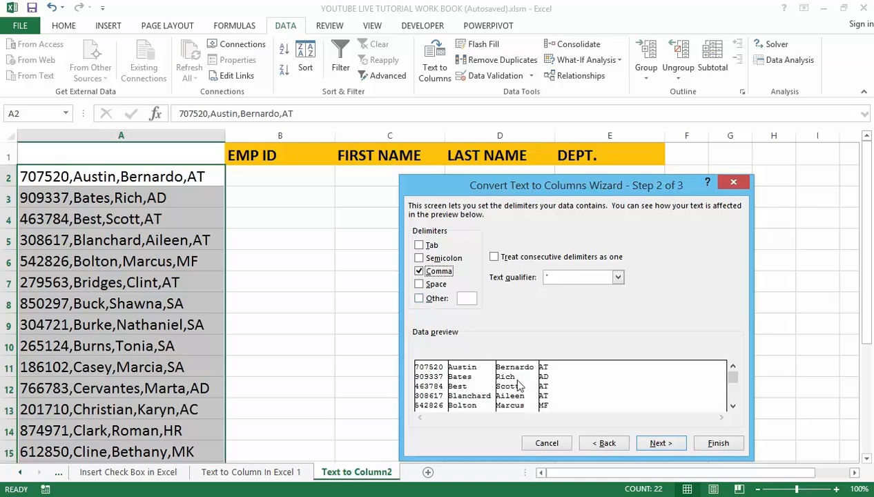
{"action": "mouse_move", "coordinate": [491, 357]}
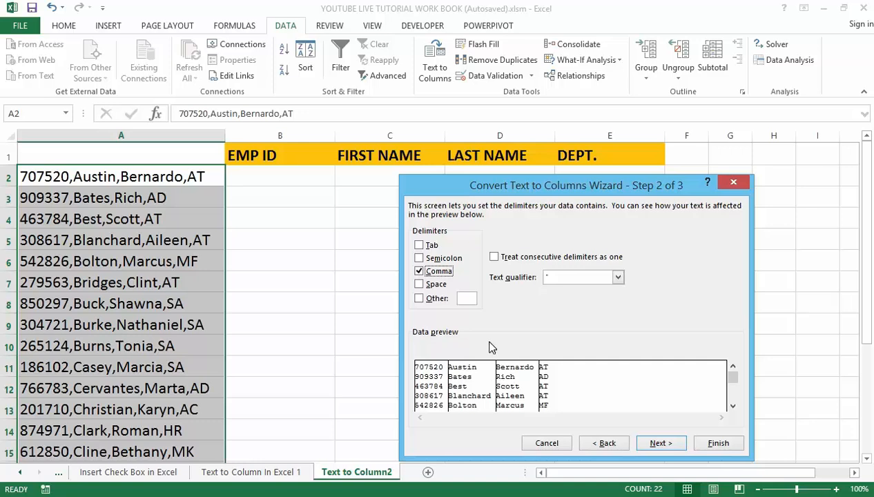
- On the wizard's final step, set the destination to cell B2 ($B$2)
{"action": "left_click", "coordinate": [661, 443]}
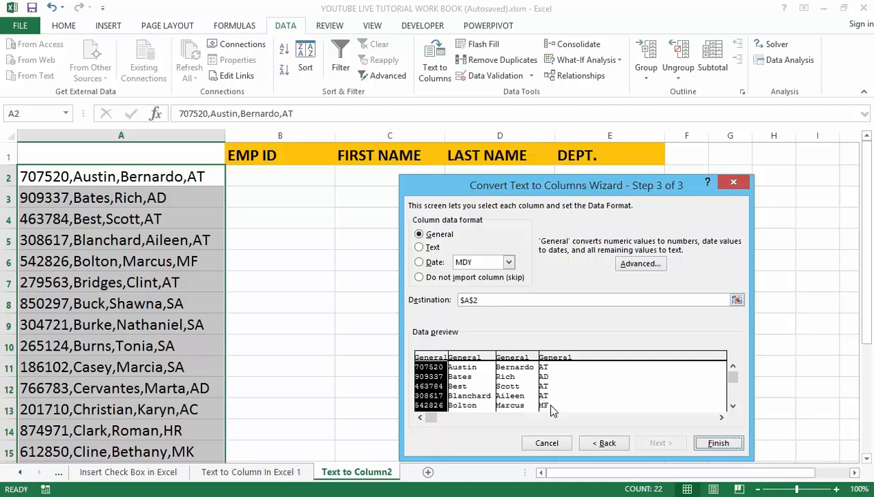
{"action": "mouse_move", "coordinate": [537, 409]}
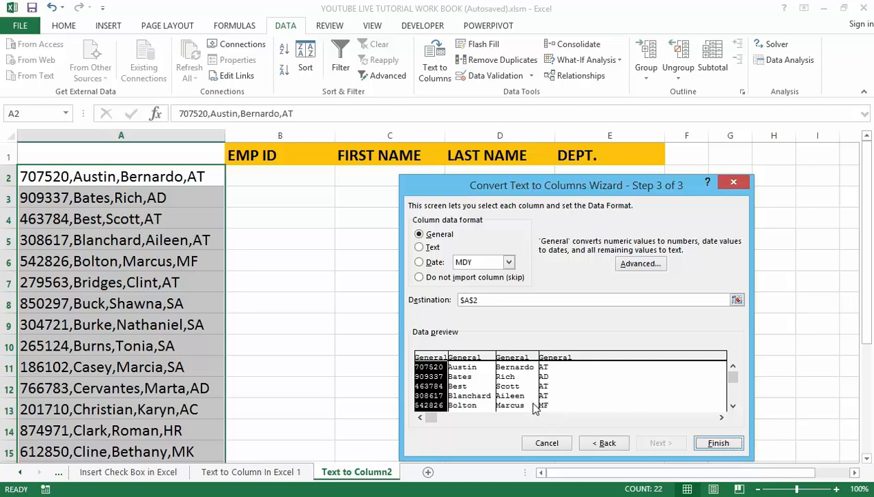
{"action": "mouse_move", "coordinate": [532, 411]}
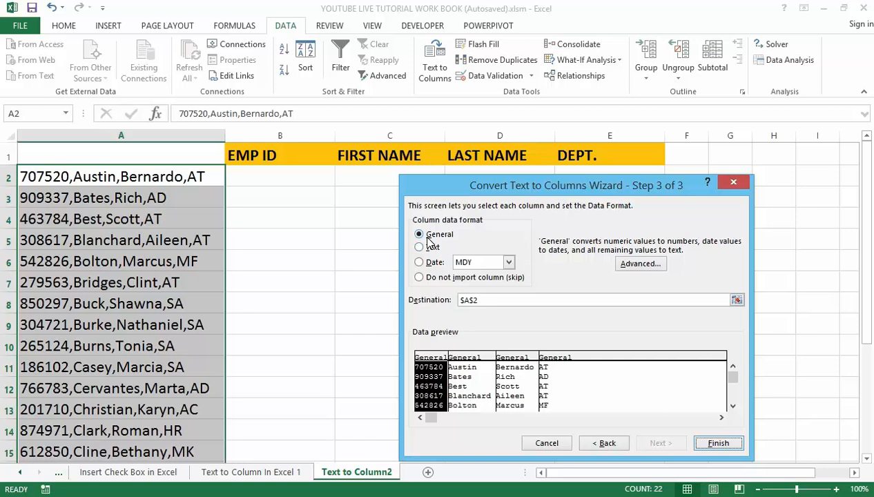
{"action": "mouse_move", "coordinate": [442, 277]}
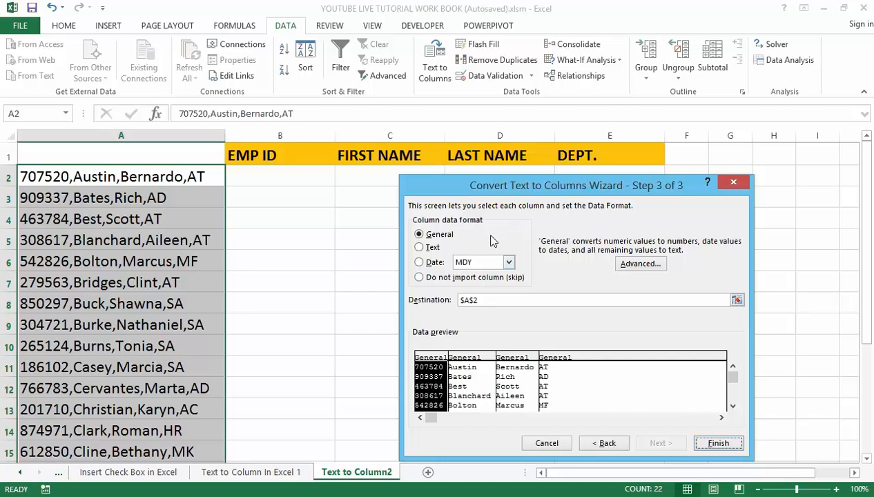
{"action": "mouse_move", "coordinate": [501, 268]}
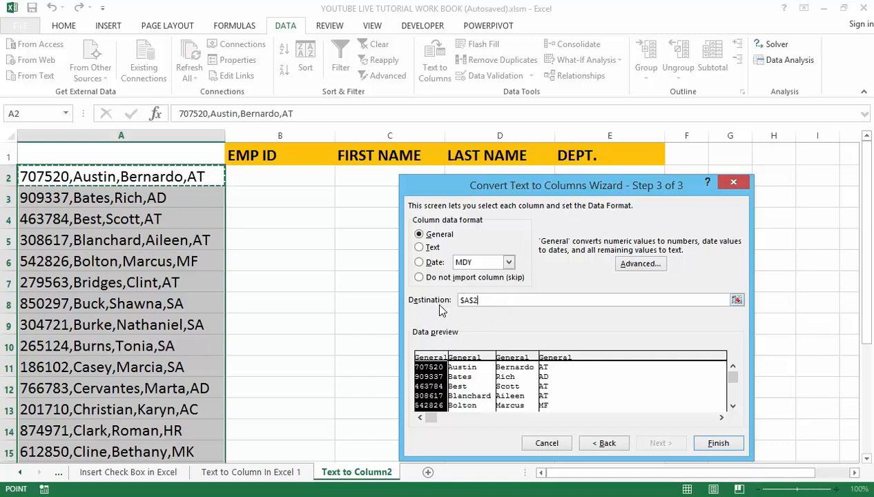
{"action": "mouse_move", "coordinate": [449, 314]}
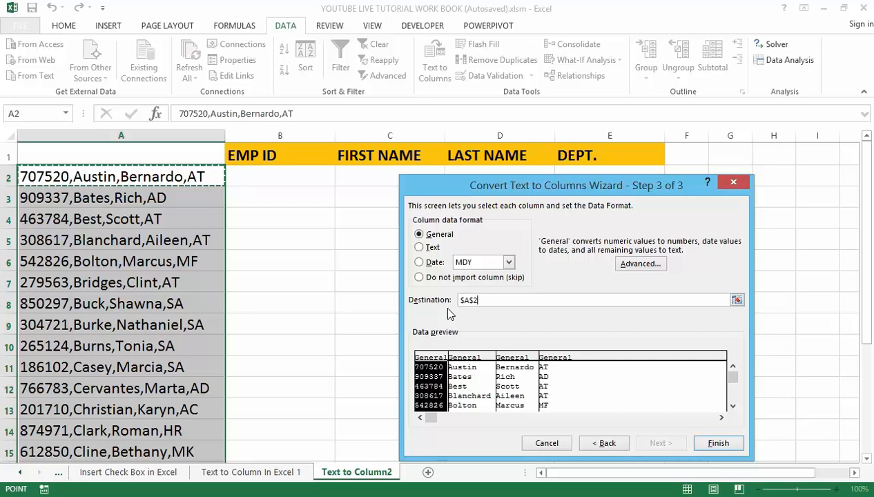
{"action": "mouse_move", "coordinate": [336, 215]}
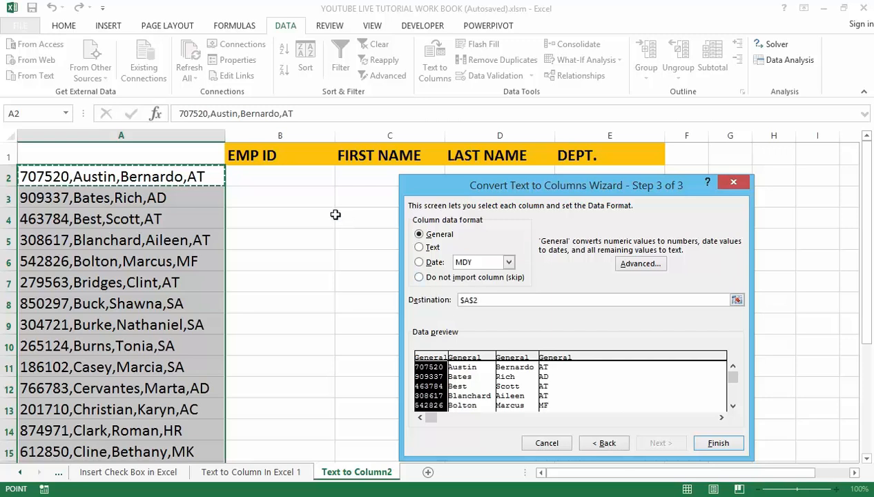
{"action": "left_click", "coordinate": [280, 177]}
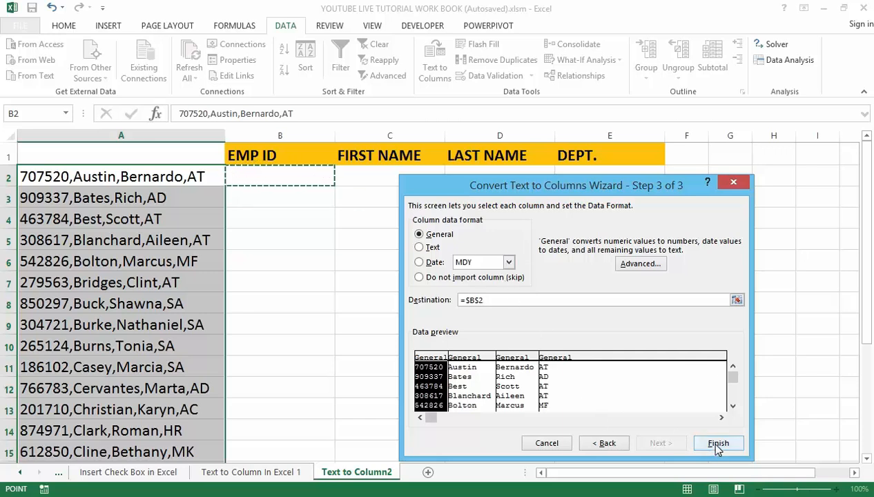
- Finish the wizard so EMP ID, first name, last name and department fill columns B–E
{"action": "left_click", "coordinate": [719, 442]}
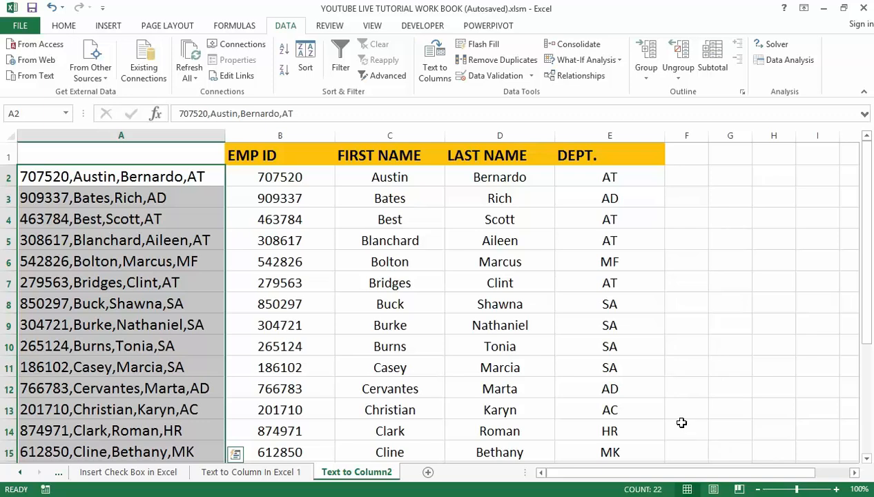
{"action": "mouse_move", "coordinate": [371, 339]}
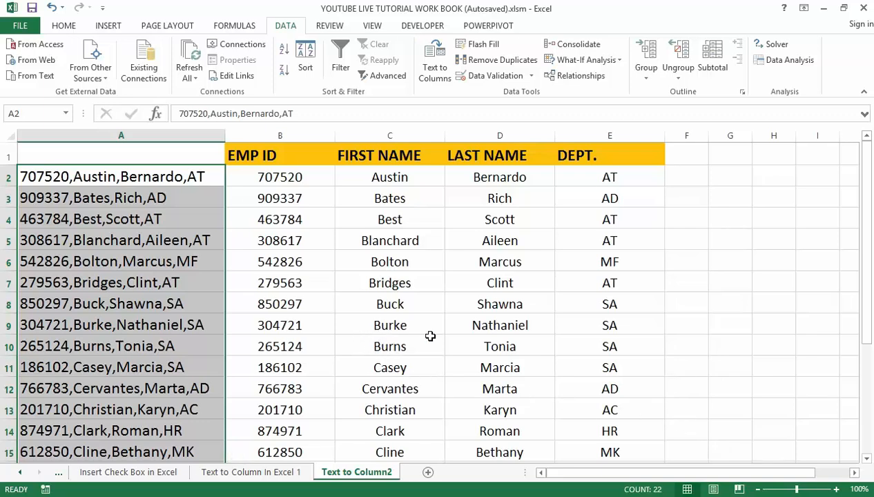
{"action": "mouse_move", "coordinate": [440, 337]}
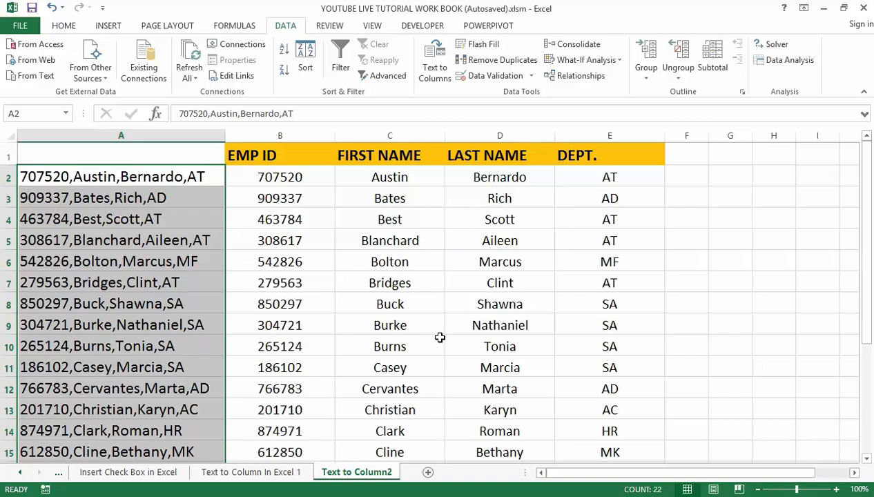
{"action": "mouse_move", "coordinate": [469, 311]}
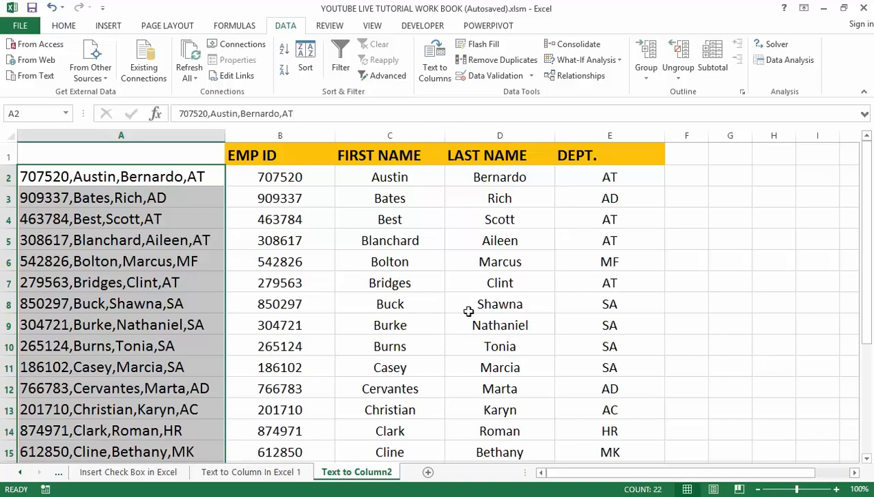
{"action": "mouse_move", "coordinate": [473, 306]}
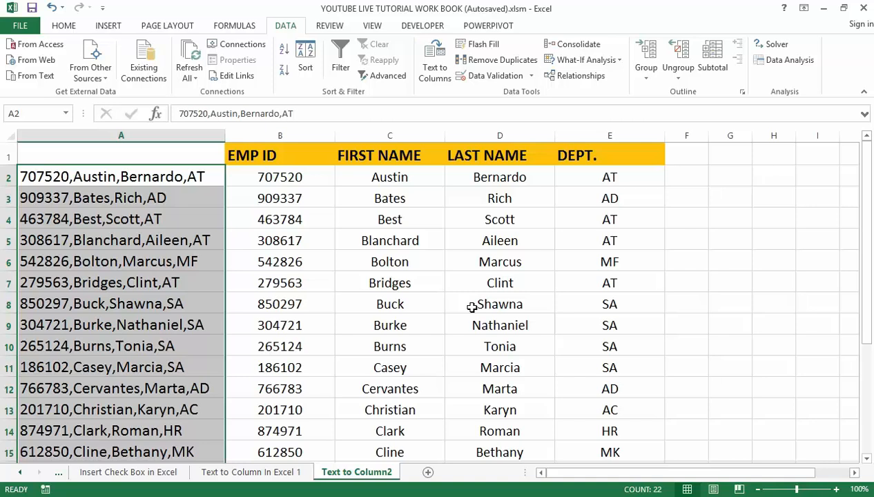
{"action": "mouse_move", "coordinate": [491, 316]}
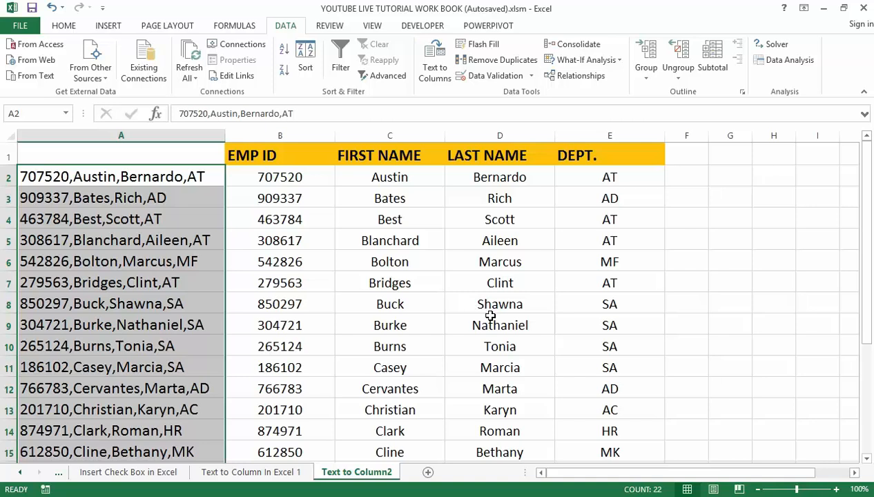